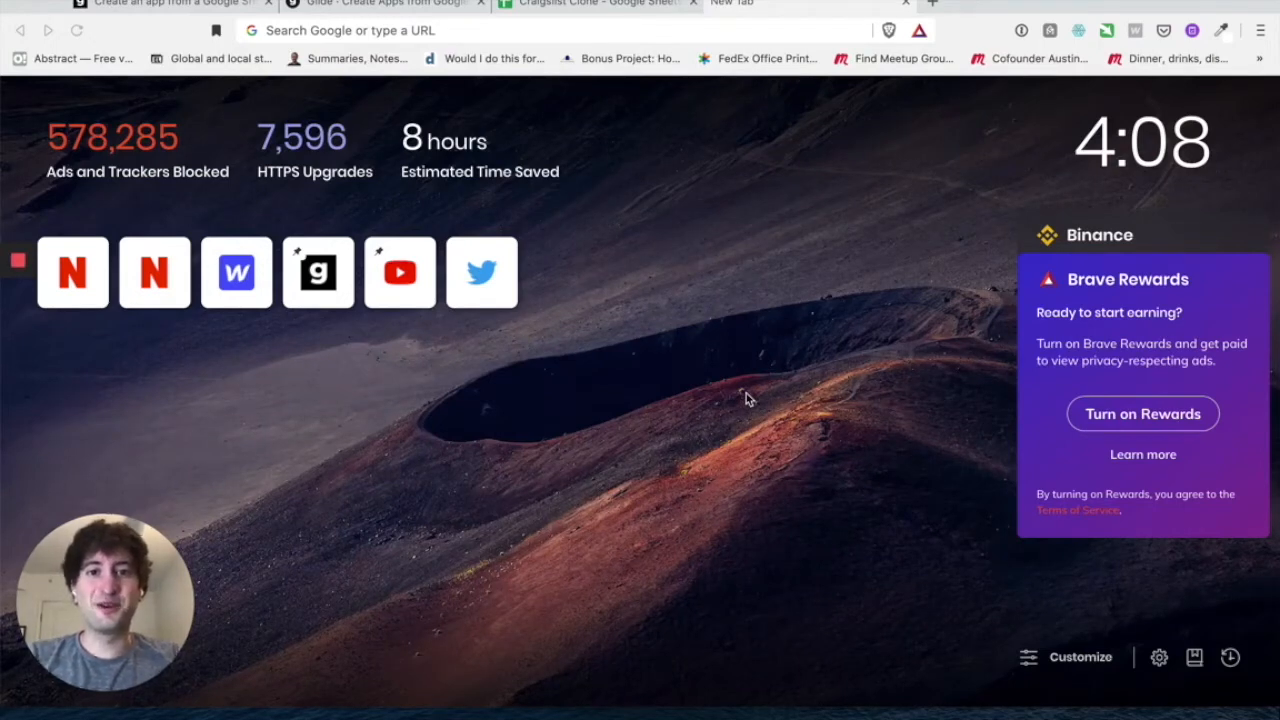
Step: Go to sheets.new from a new tab to create a blank Google spreadsheet
left_click(578, 30)
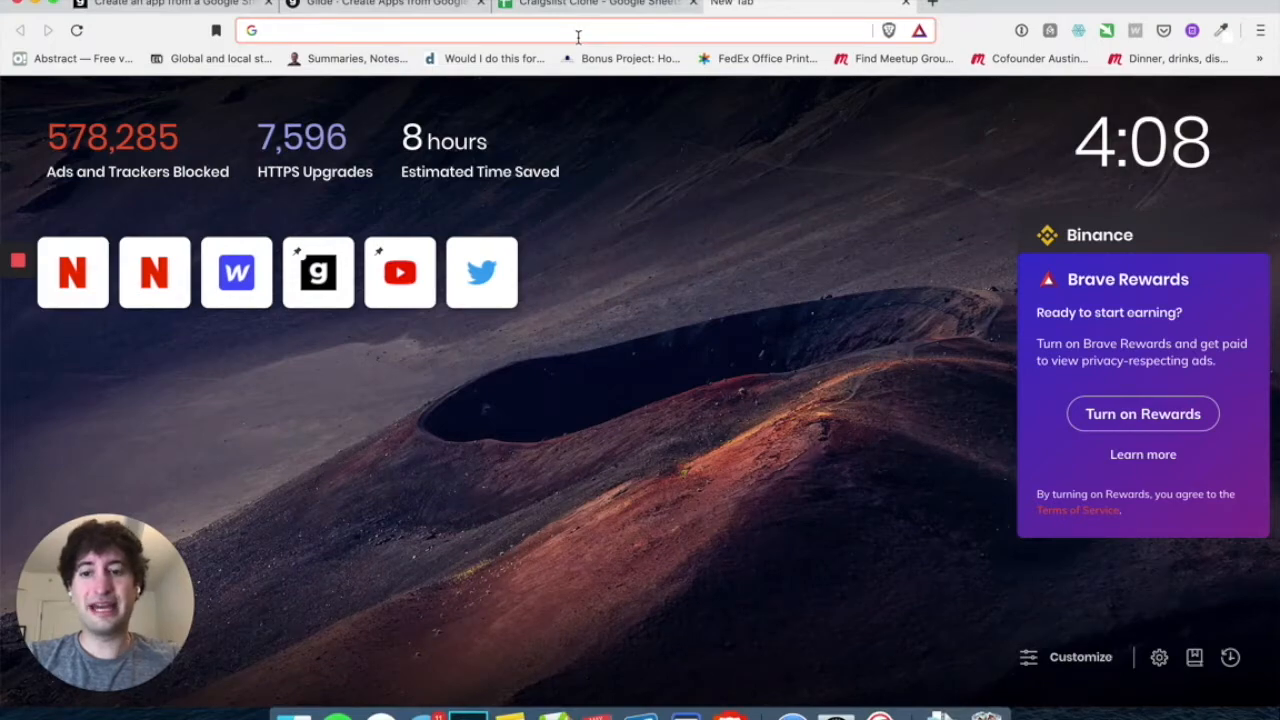
type("sheets.new")
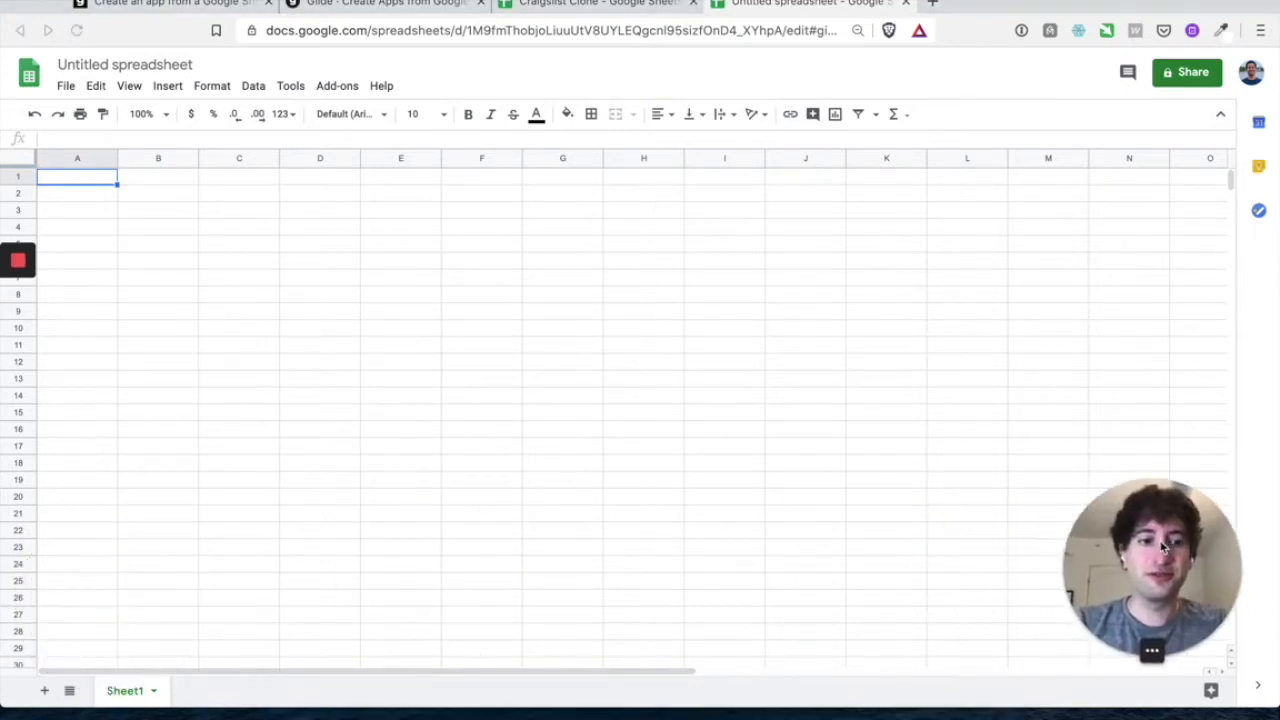
mouse_move(244, 518)
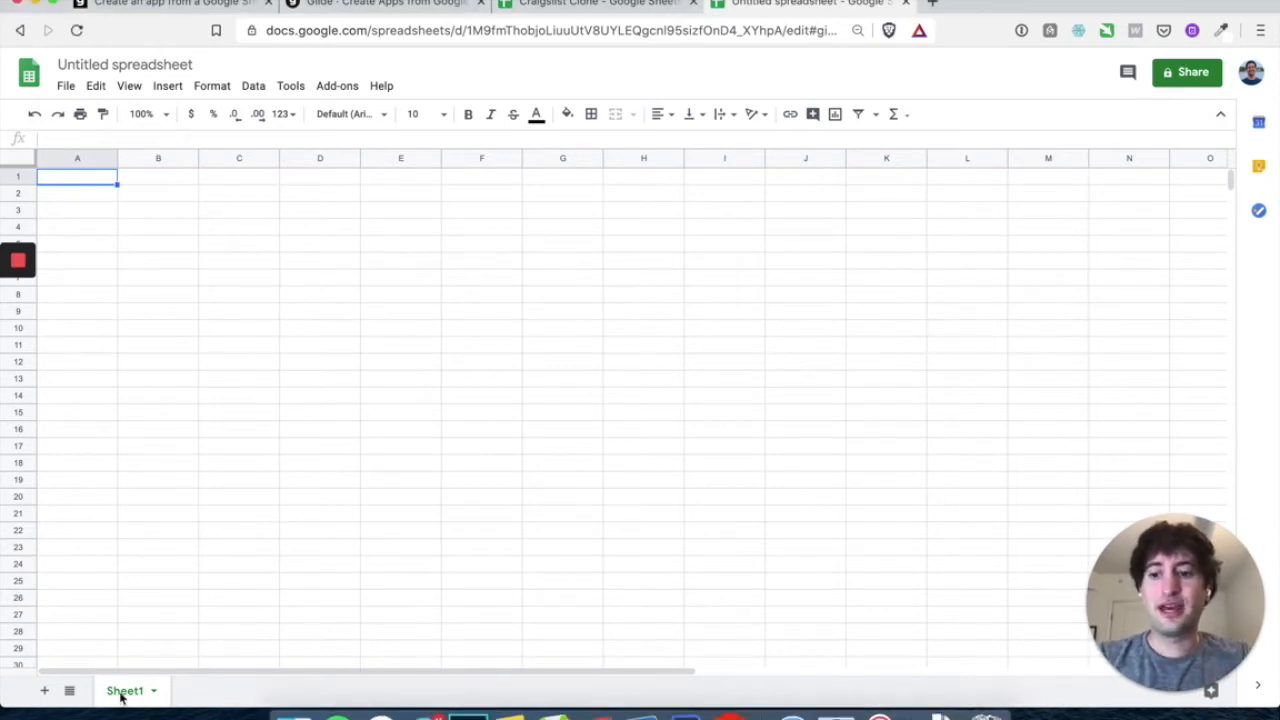
Step: Rename the first sheet Categories and list Name, Housing, For Sale, Jobs down column A
double_click(124, 690)
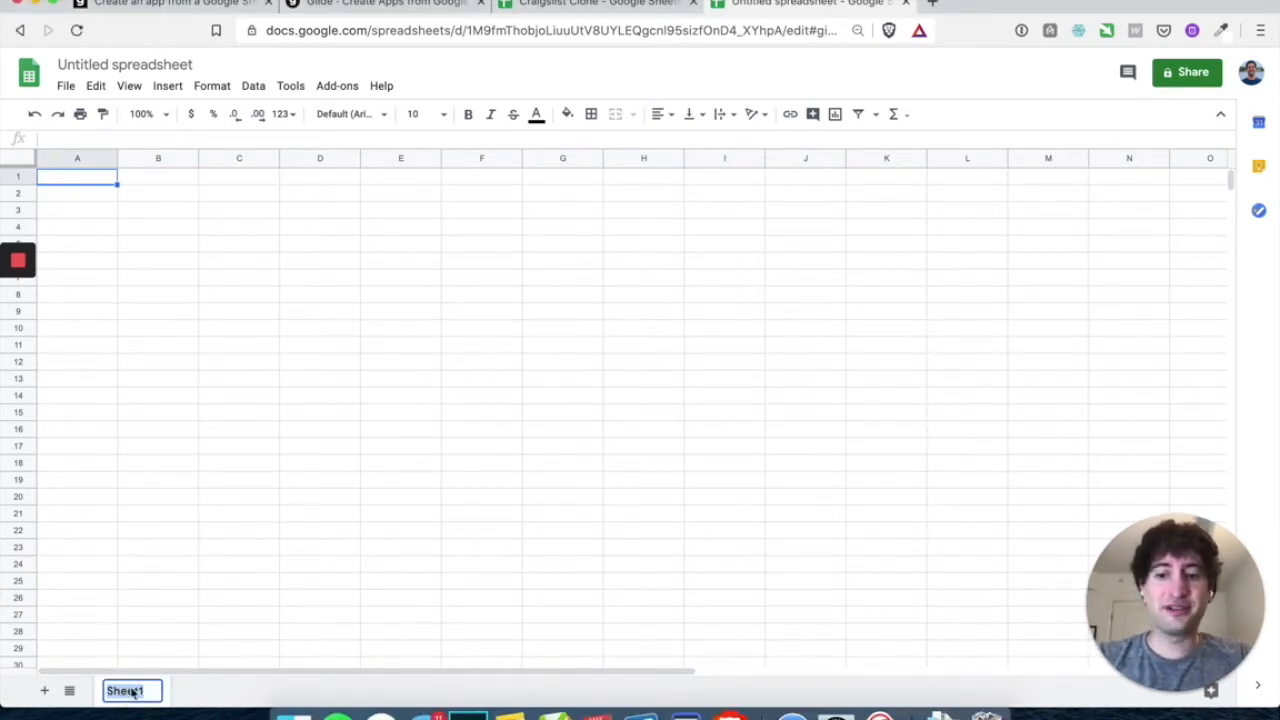
type("Categories")
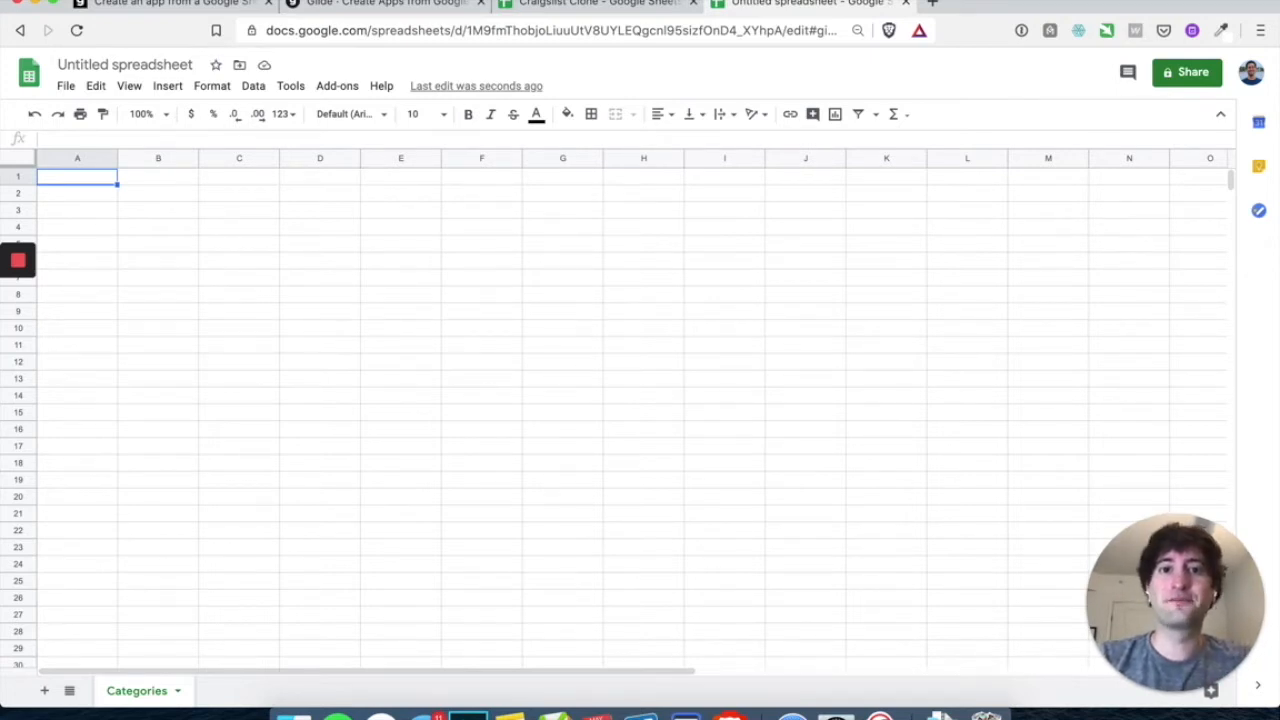
mouse_move(94, 200)
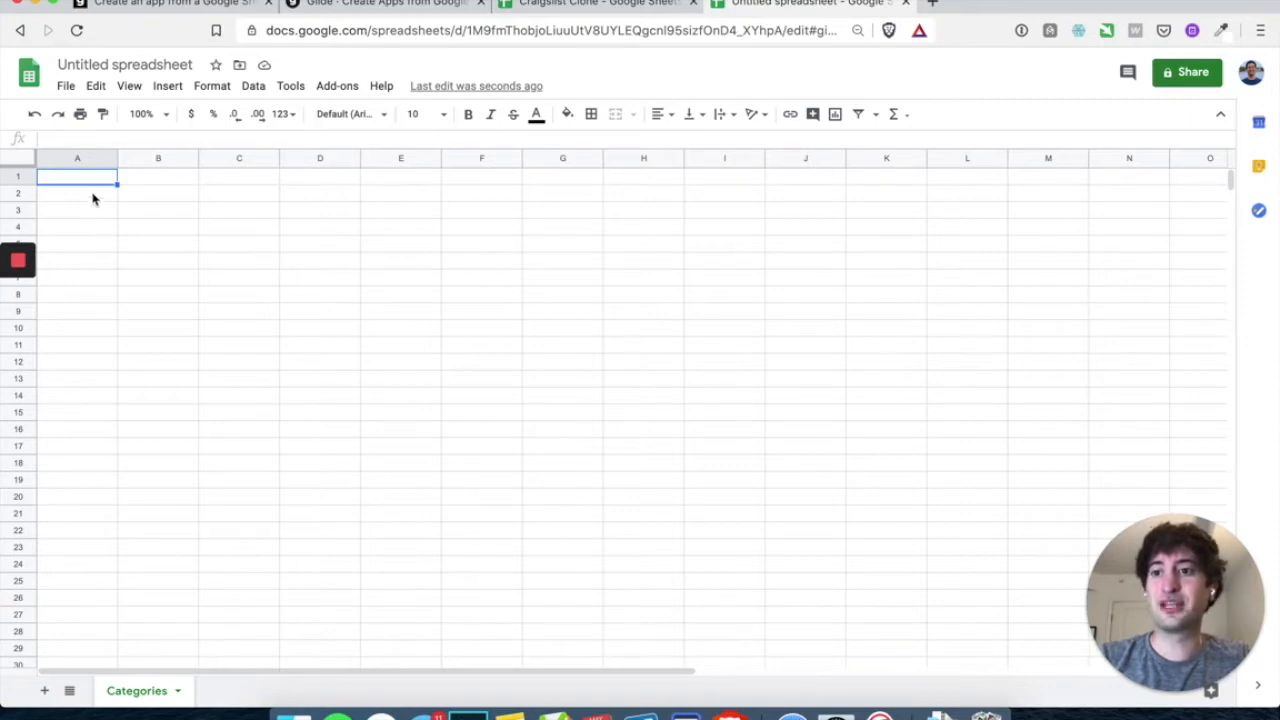
type("Nam")
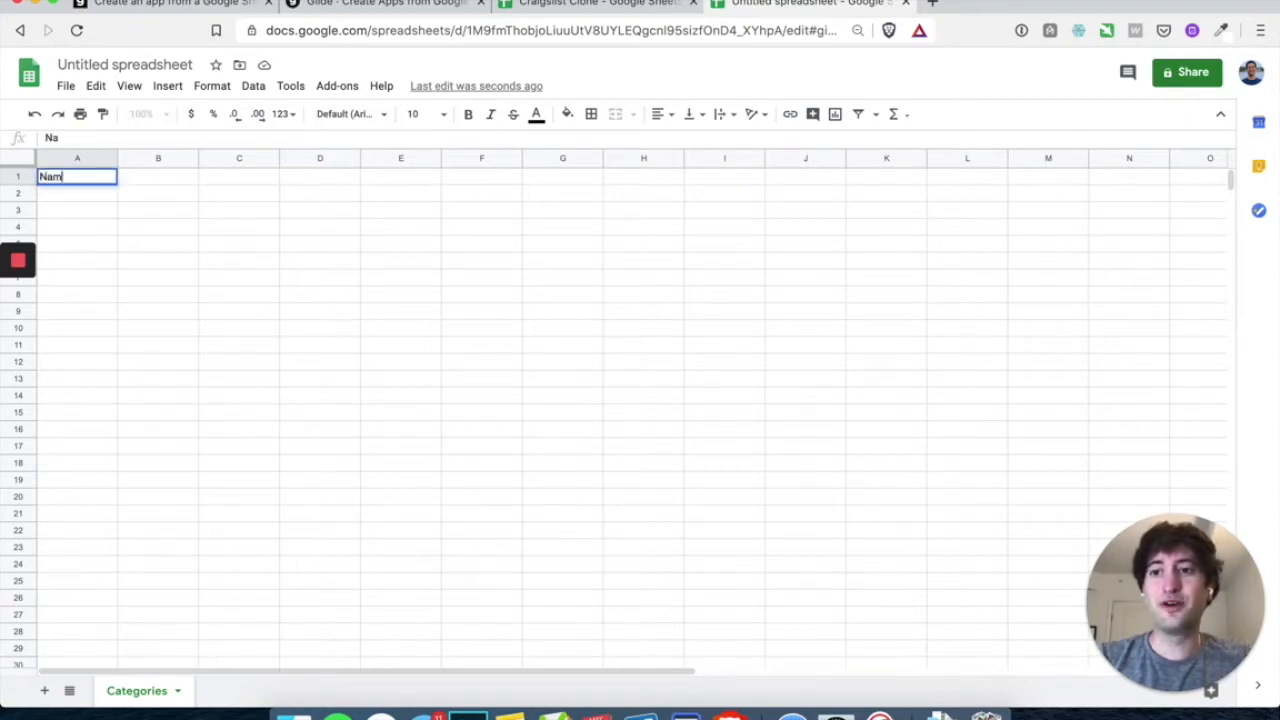
key("enter")
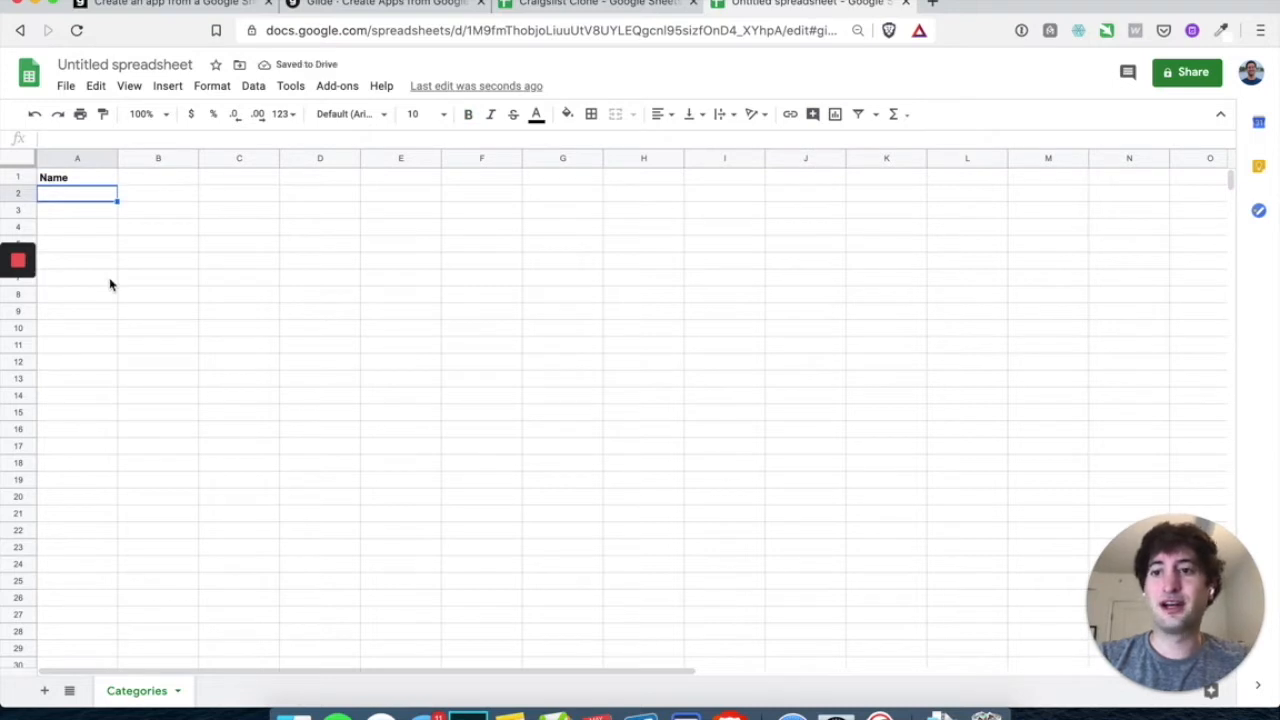
type("Hou")
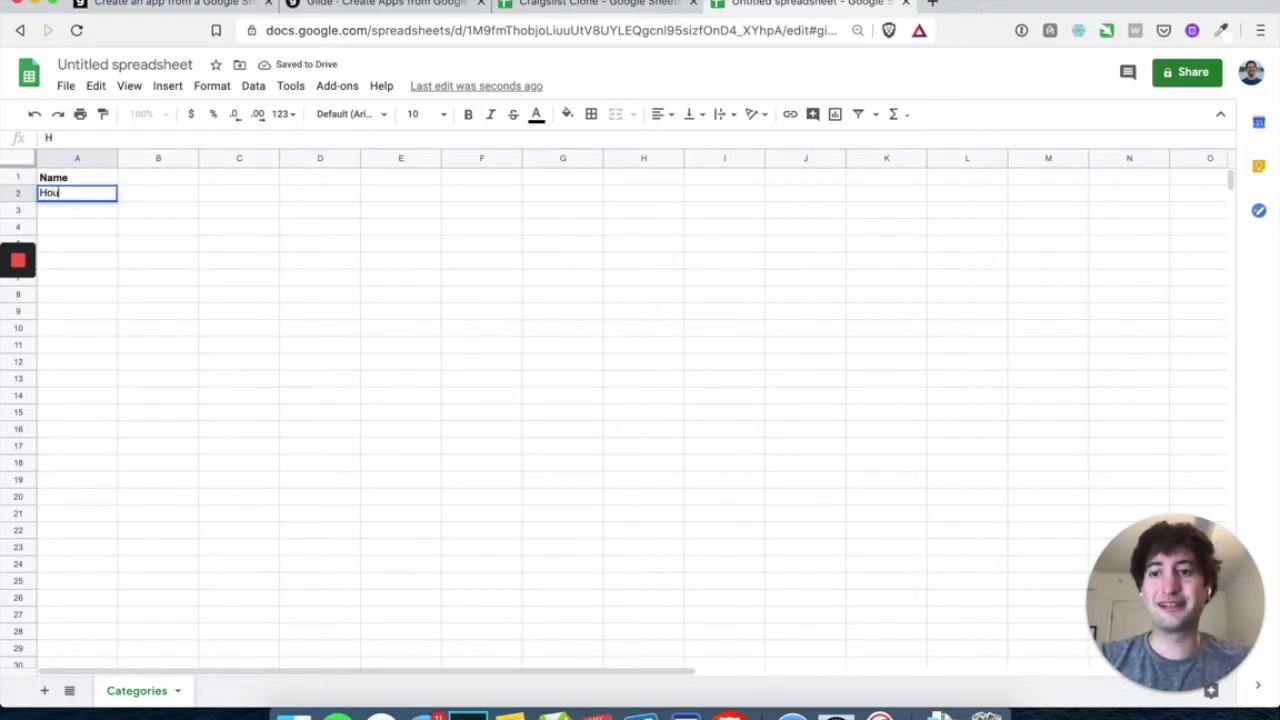
type("For Sale")
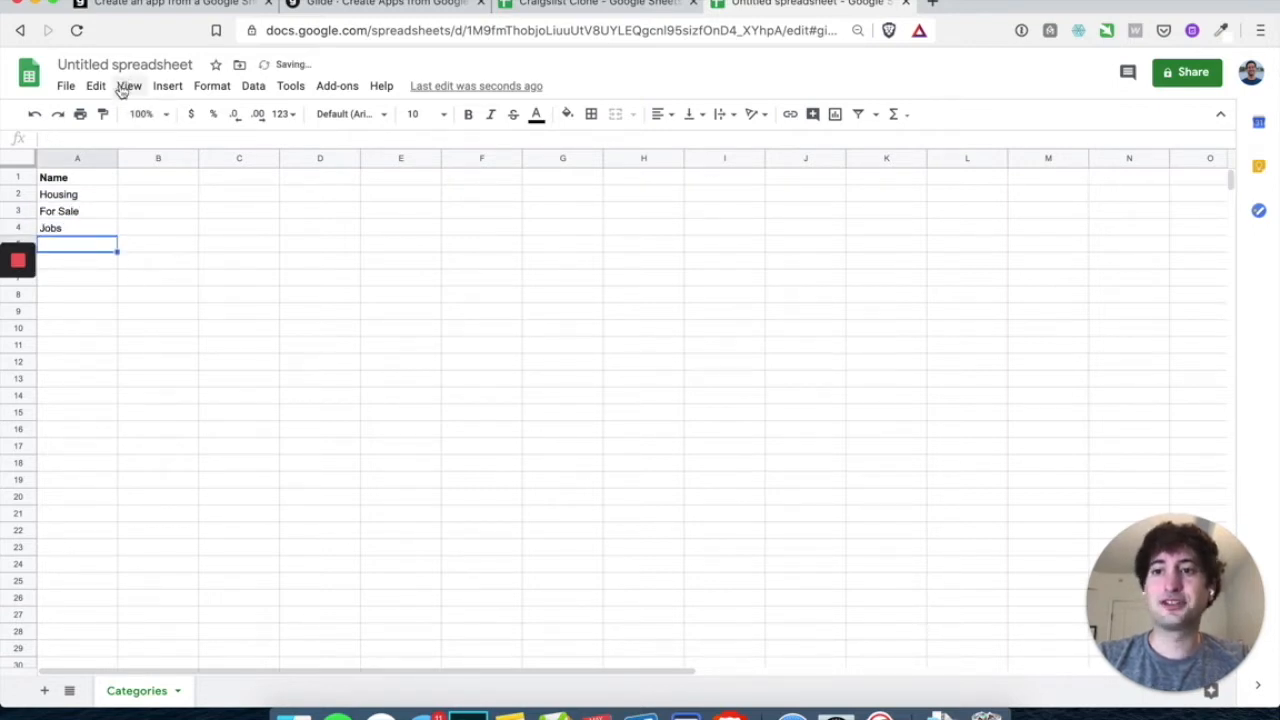
Step: Title the spreadsheet 'Craigslist App'
type("Cr")
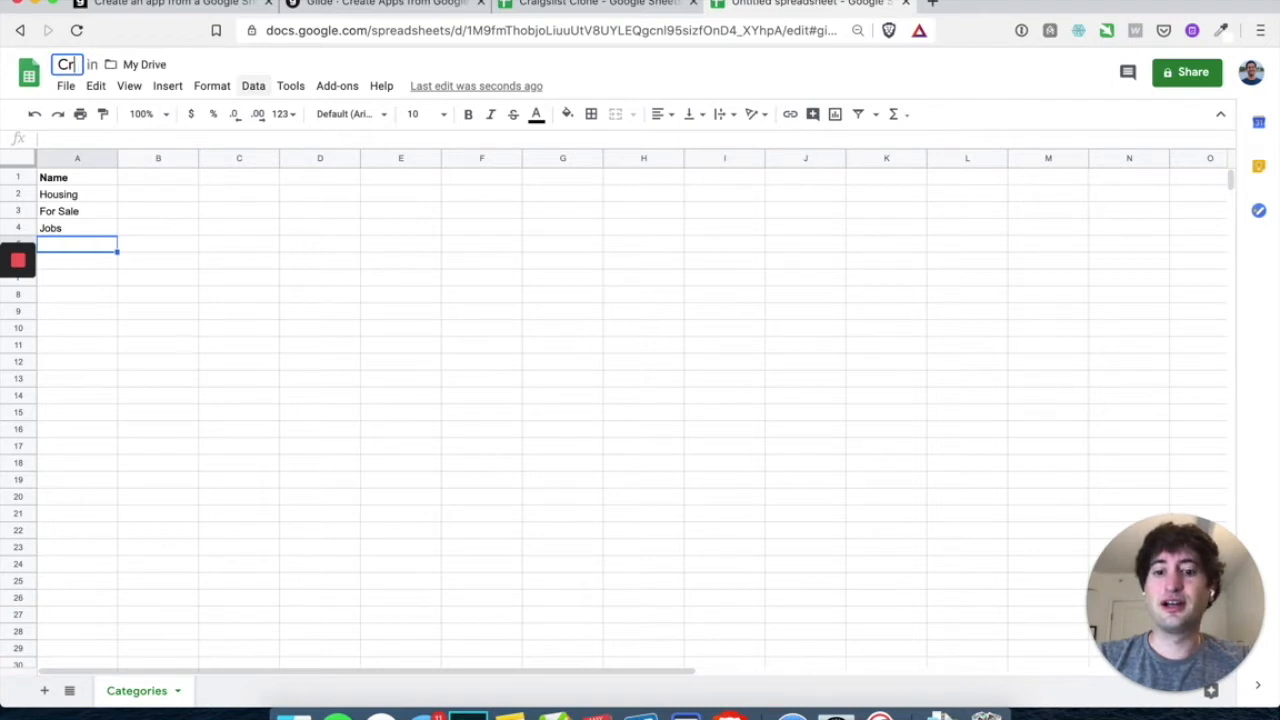
type("Craigslist")
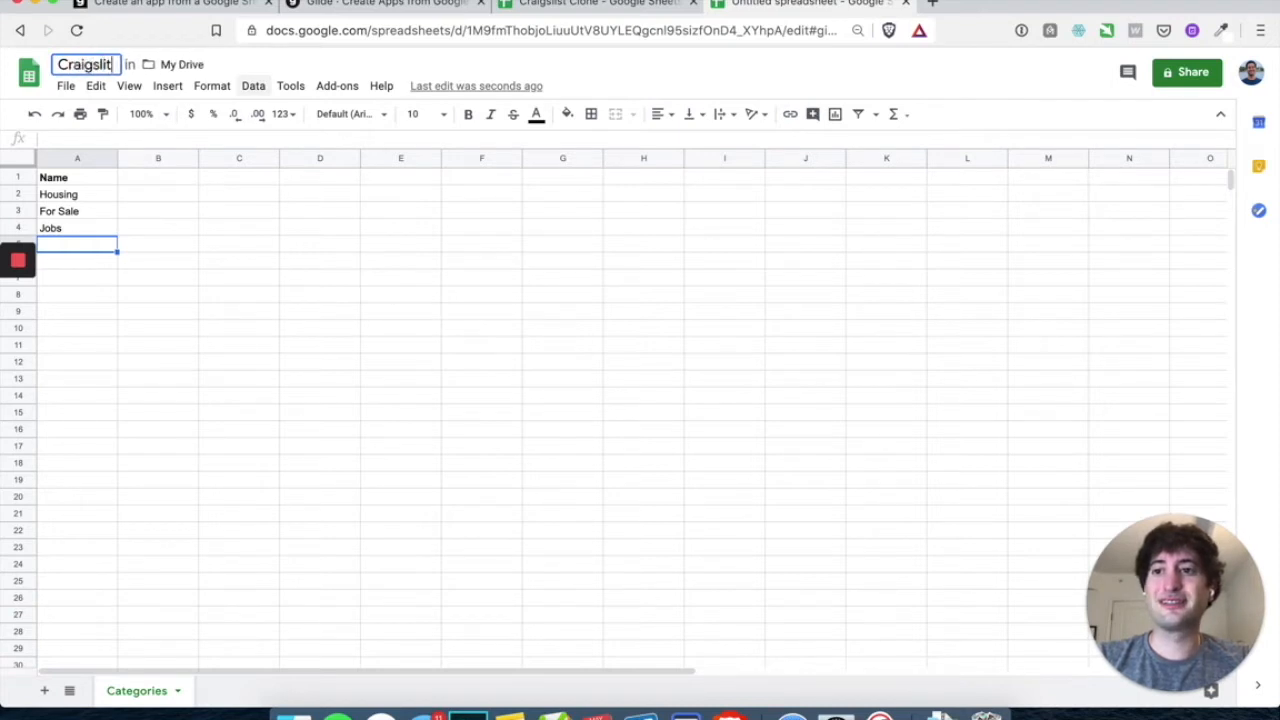
type("Craigslist App")
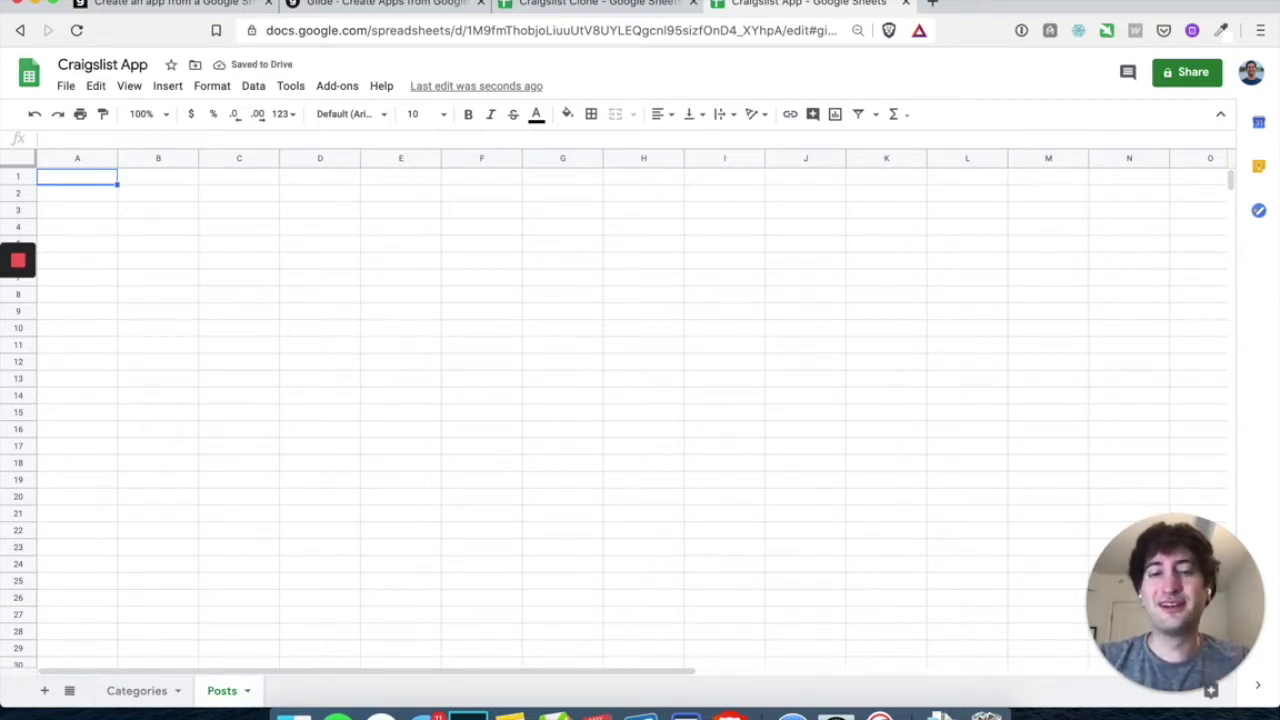
mouse_move(208, 478)
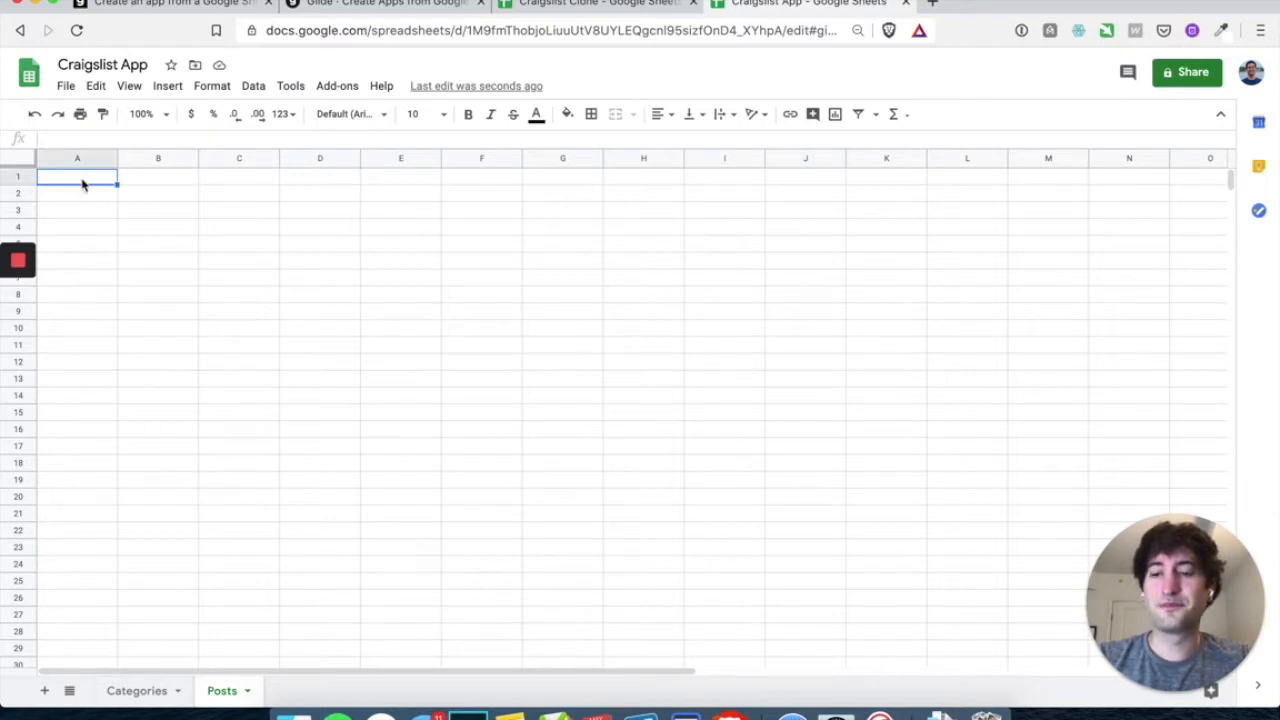
mouse_move(148, 196)
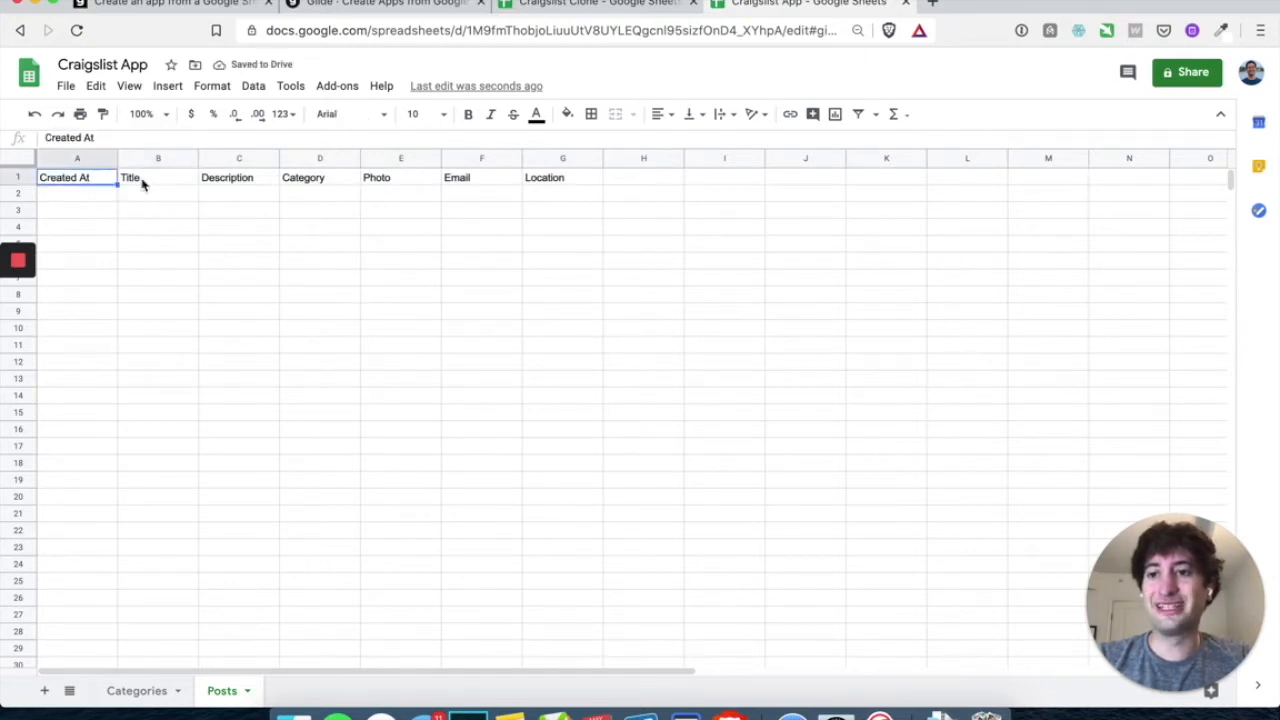
Step: Review the Posts headers (Created At, Photo) and select the first empty data cell
left_click(400, 176)
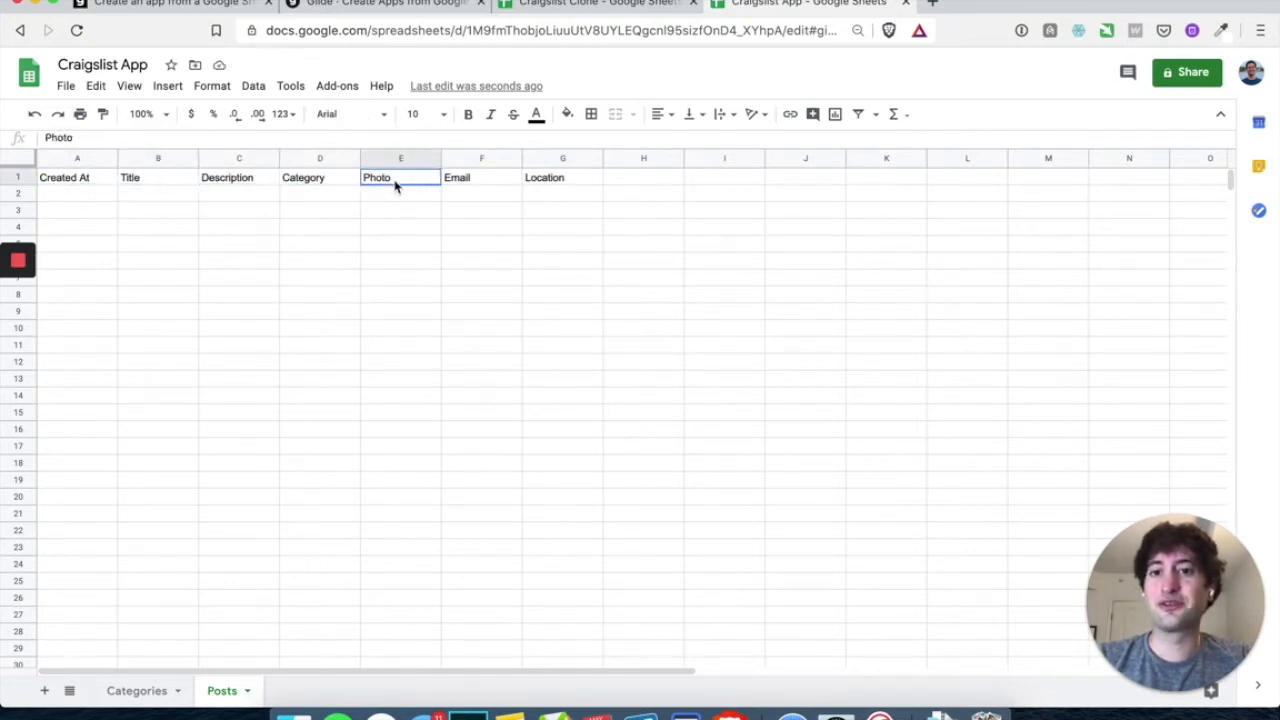
left_click(562, 176)
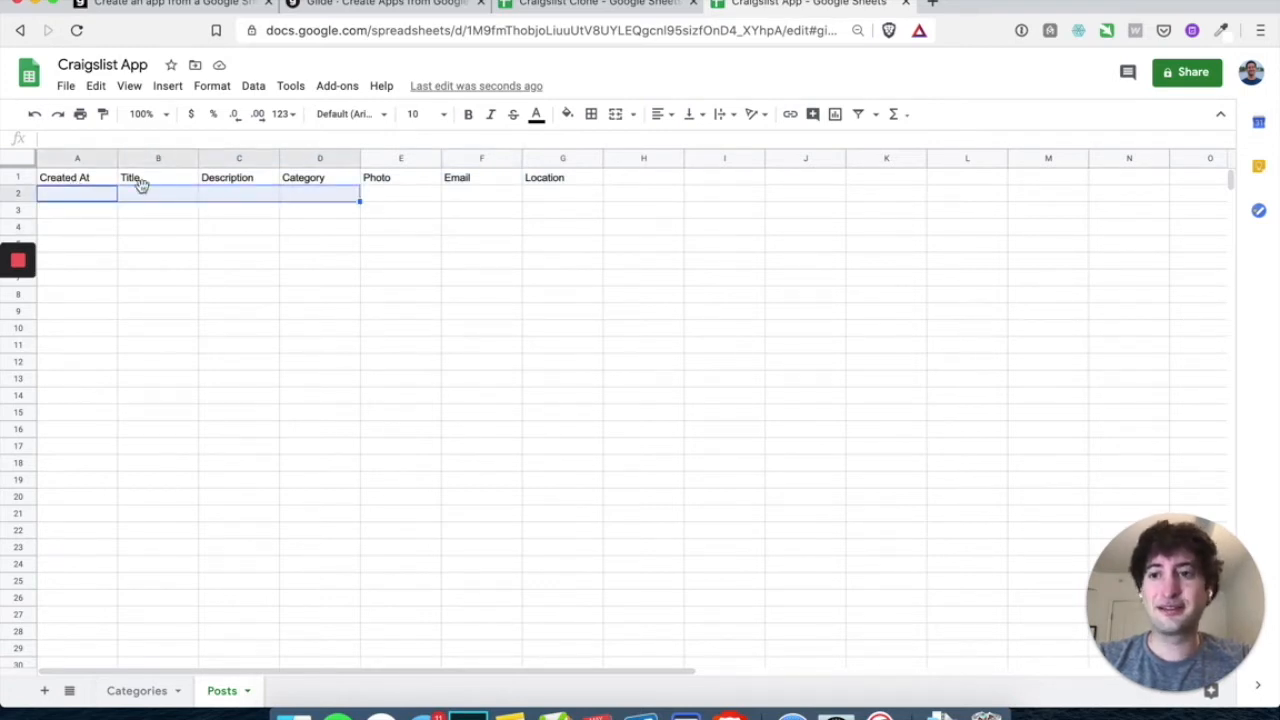
left_click(76, 176)
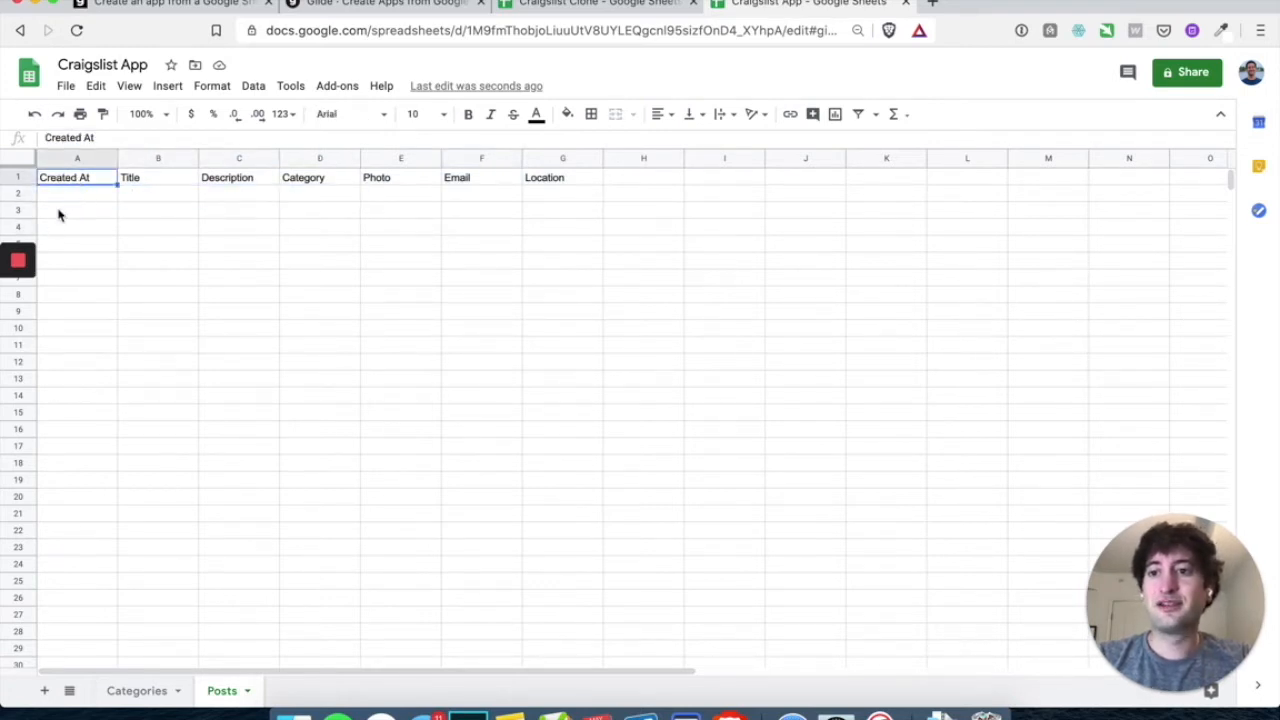
left_click(76, 192)
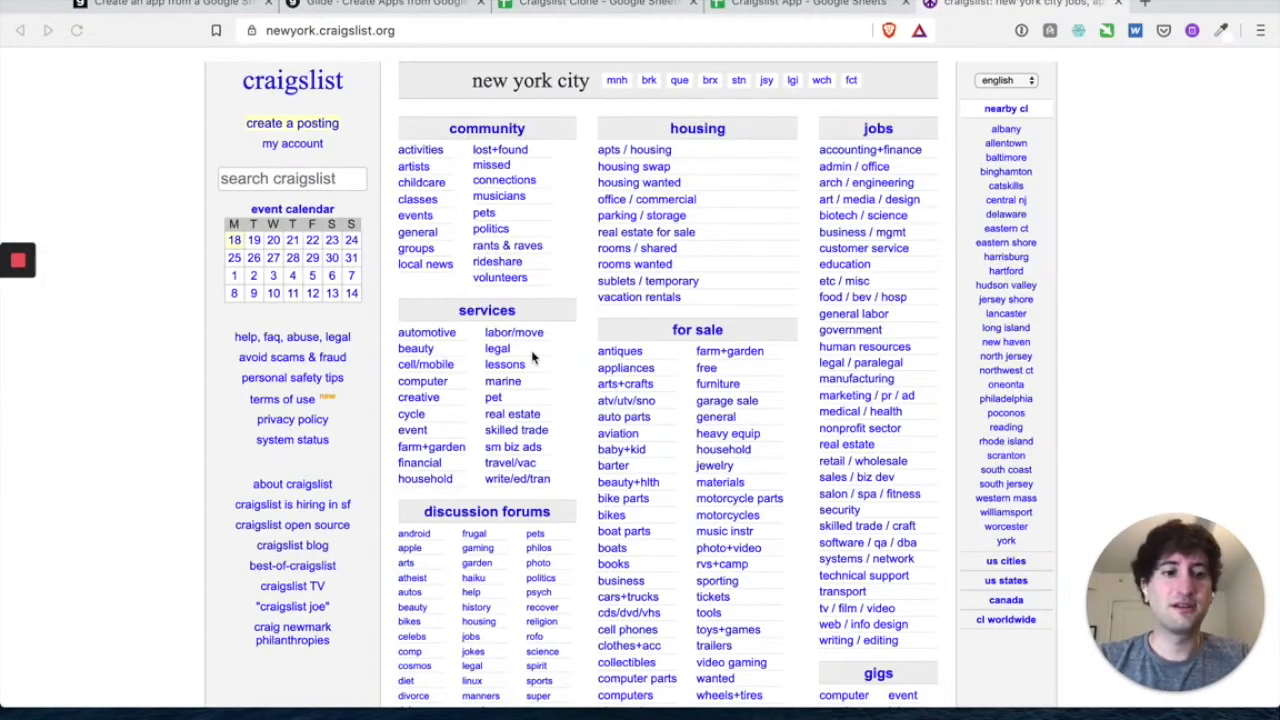
mouse_move(784, 262)
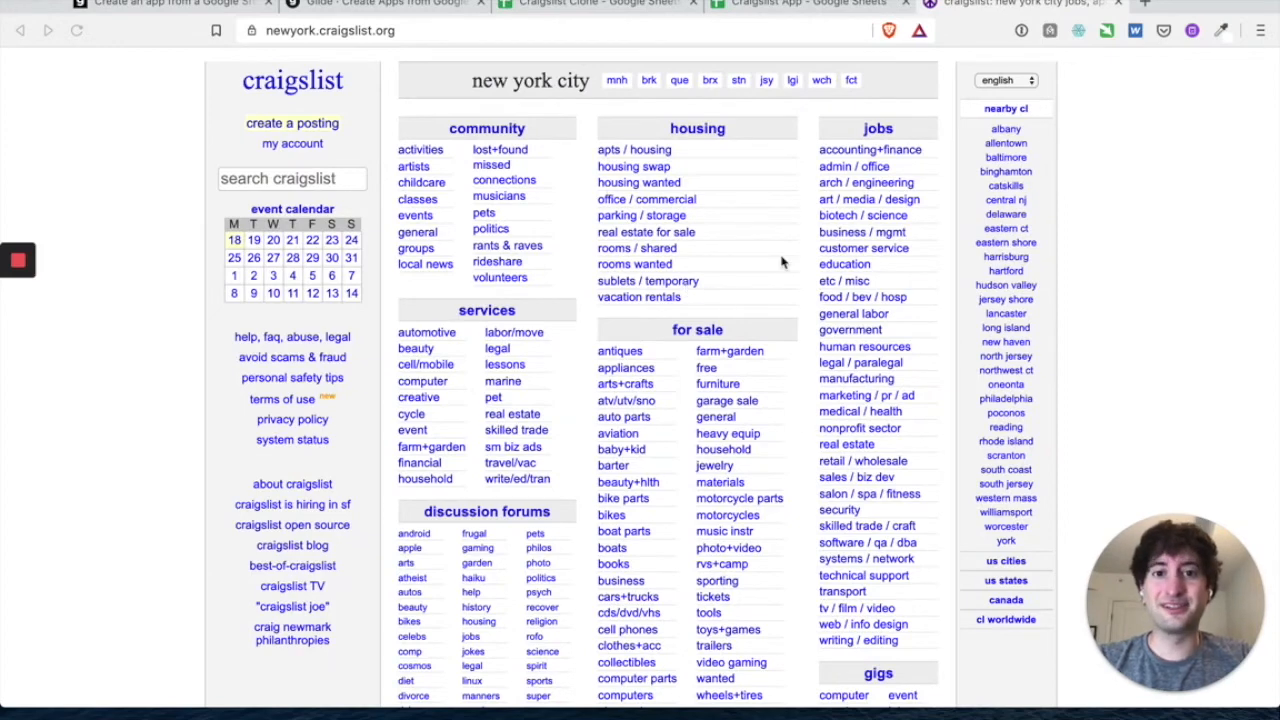
mouse_move(704, 340)
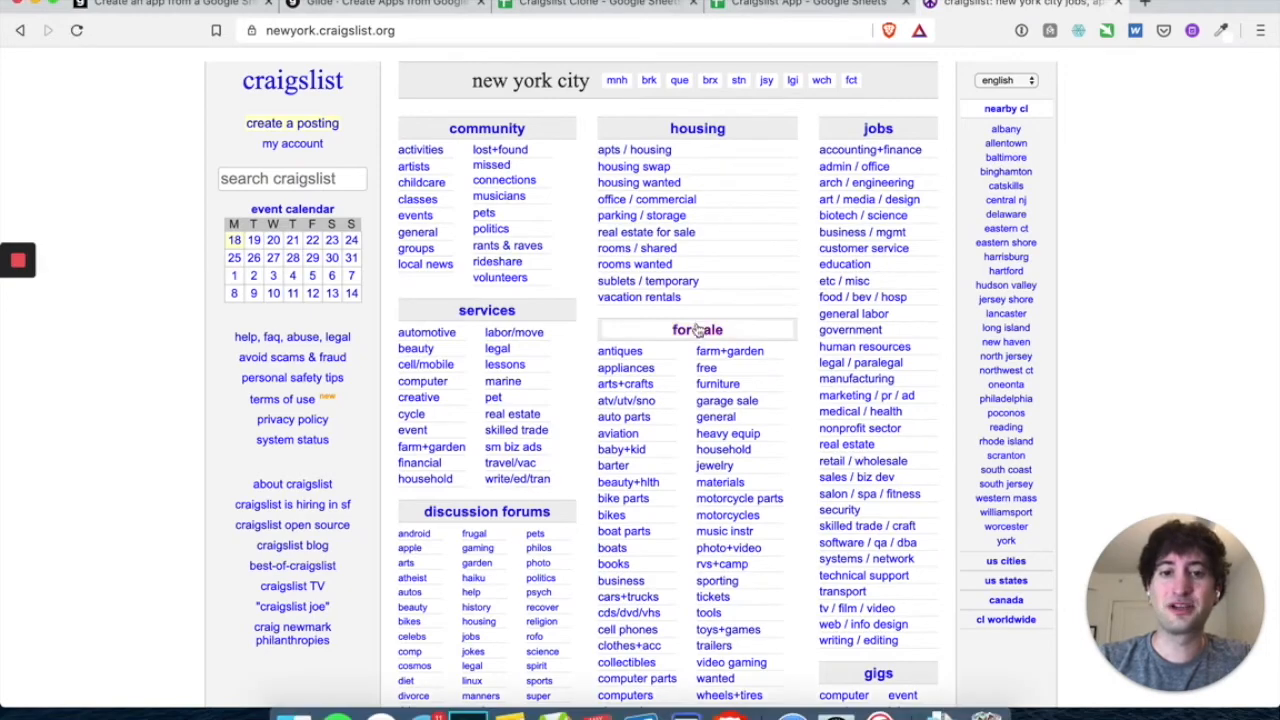
Step: Browse the Craigslist for-sale results down to the Raleigh Grand Prix bike listing
left_click(696, 328)
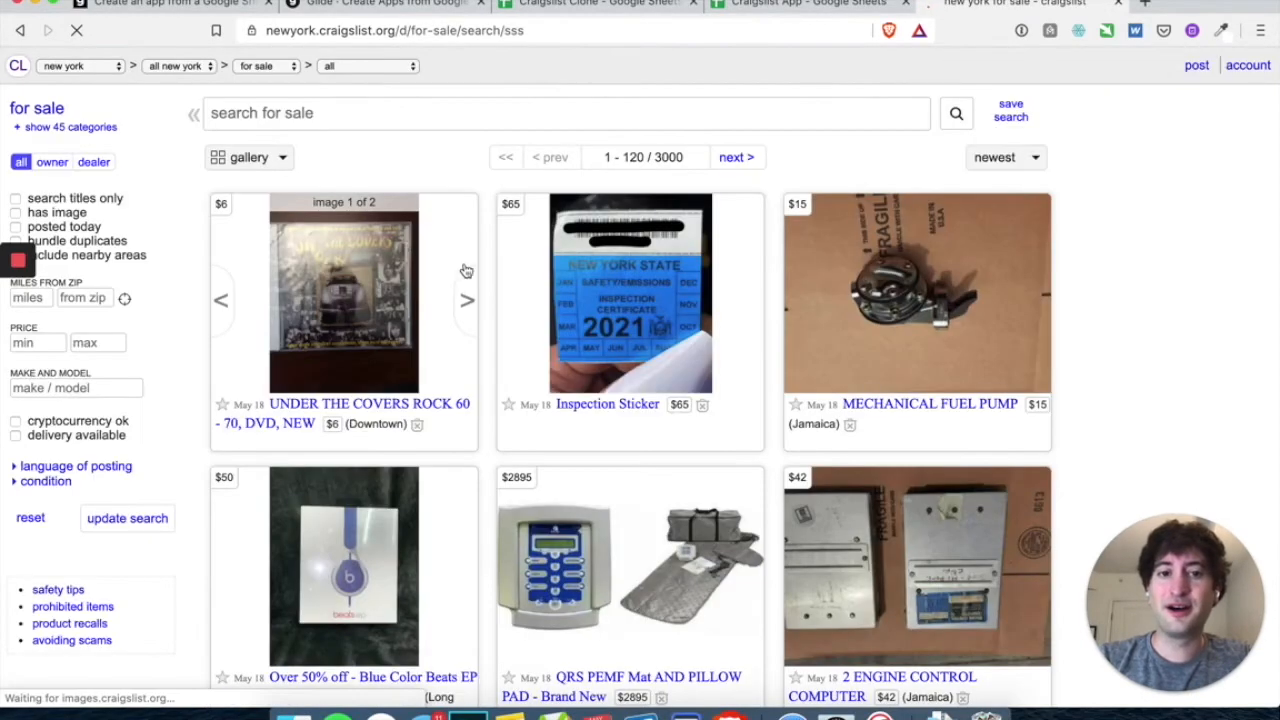
scroll("down", 3)
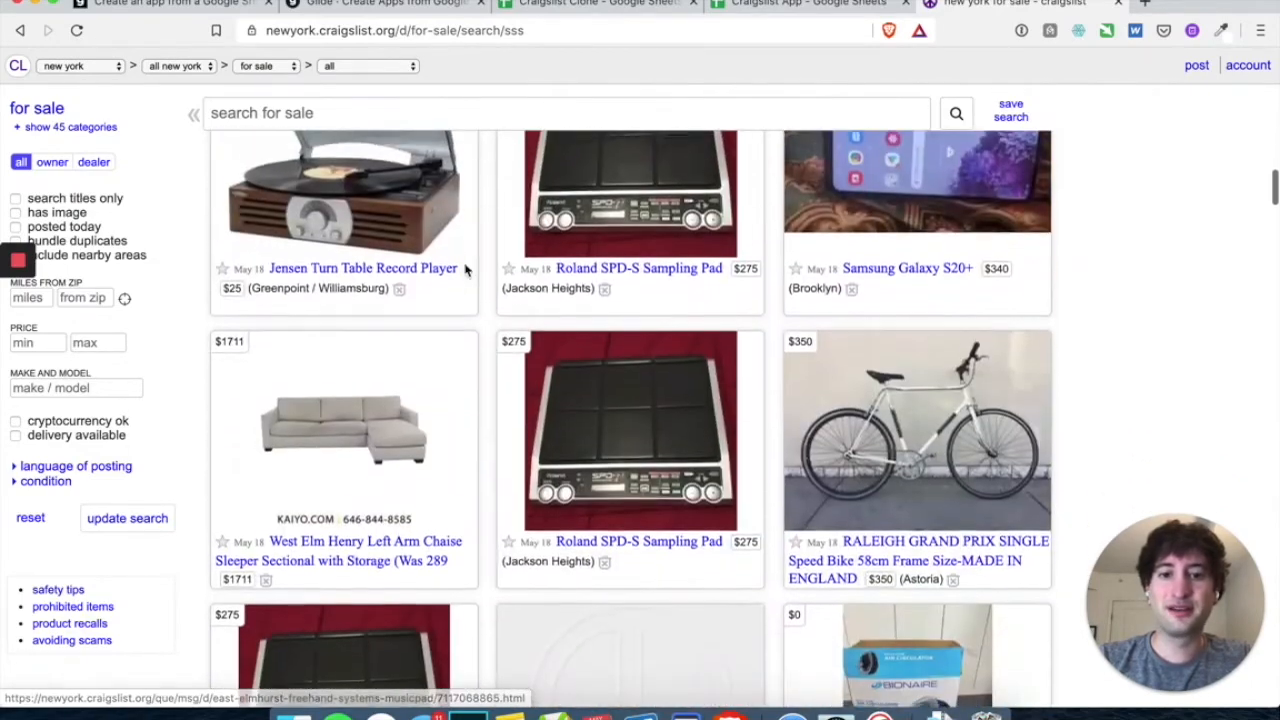
scroll("down", 3)
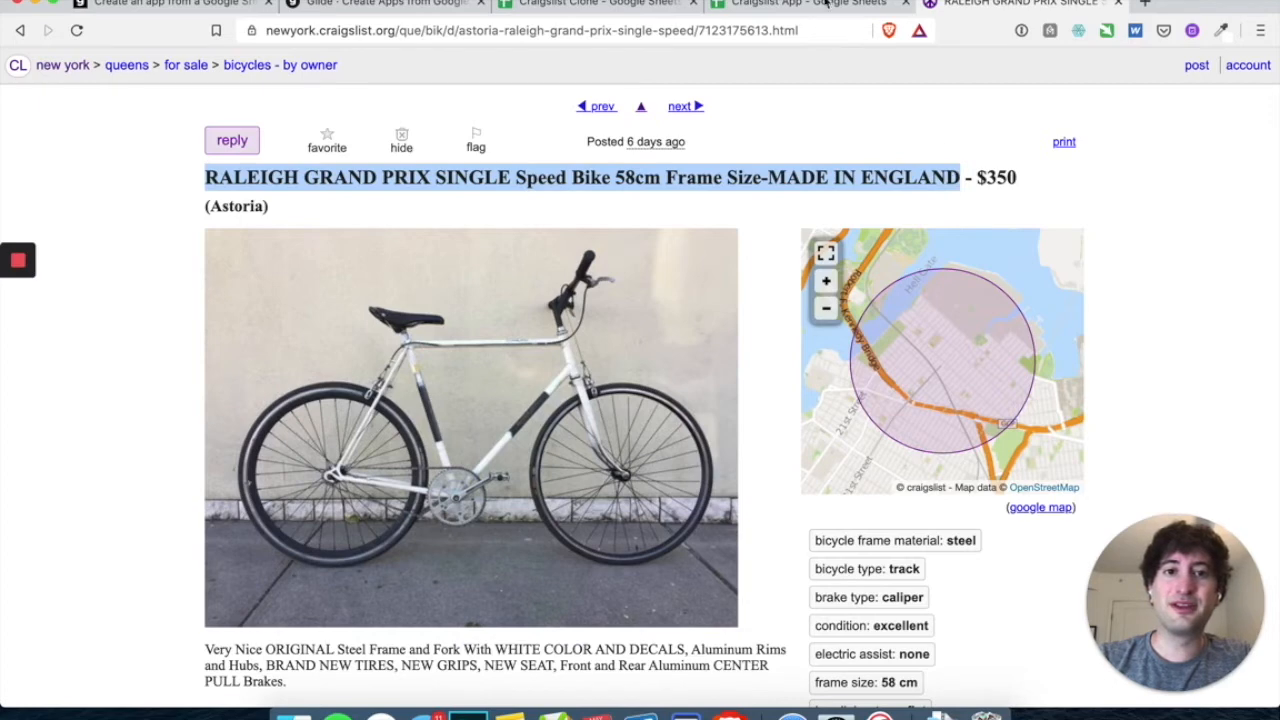
Step: Bring the bike's title and description into row 2 and categorise it For Sale
left_click(806, 4)
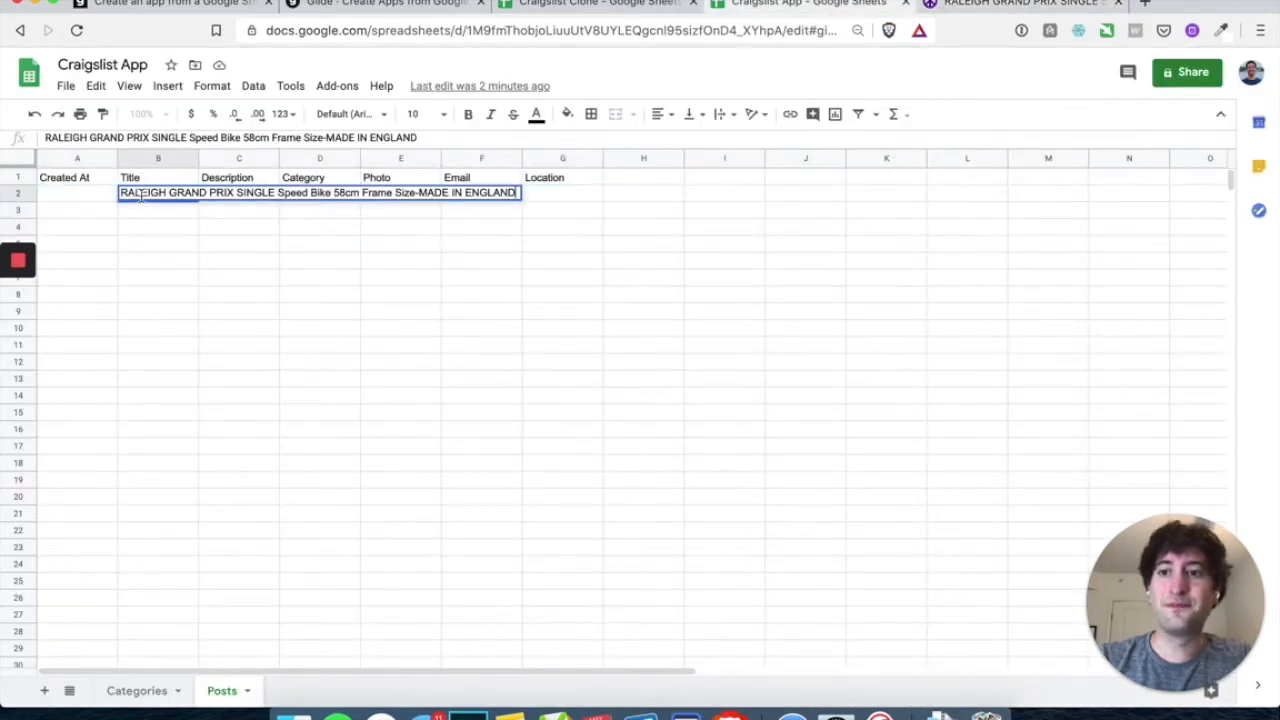
left_click(1020, 4)
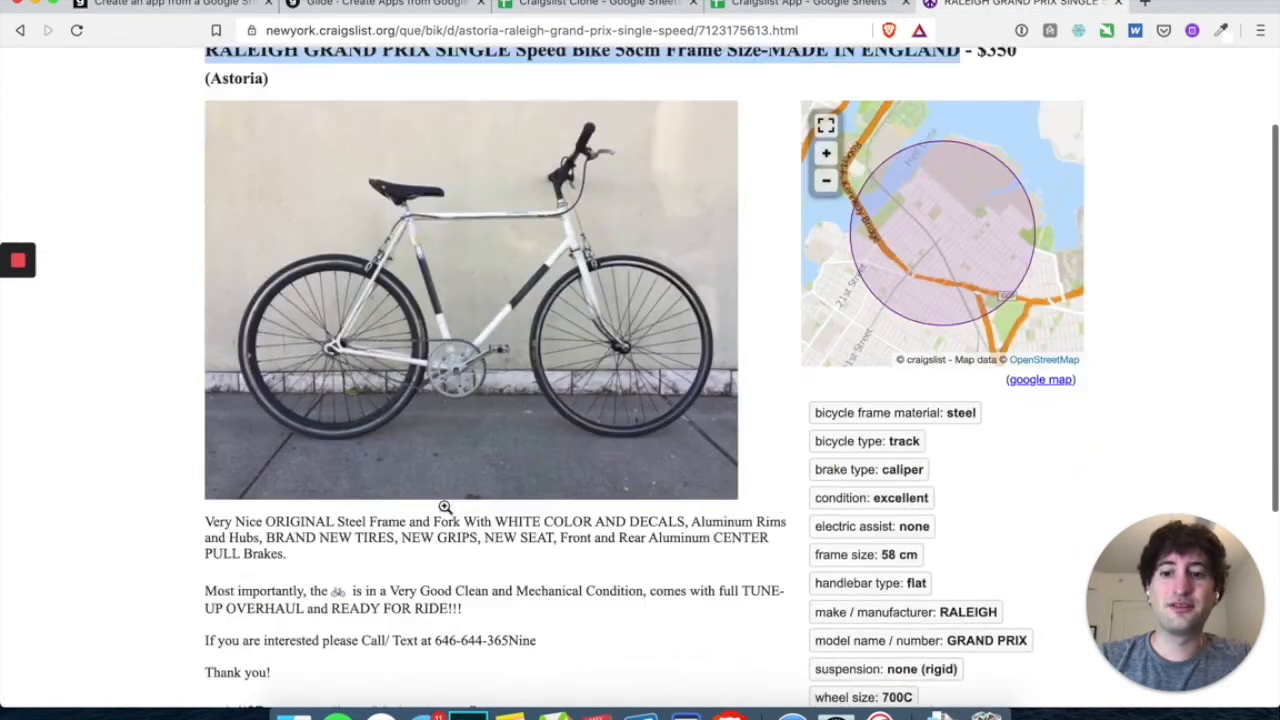
scroll("down", 3)
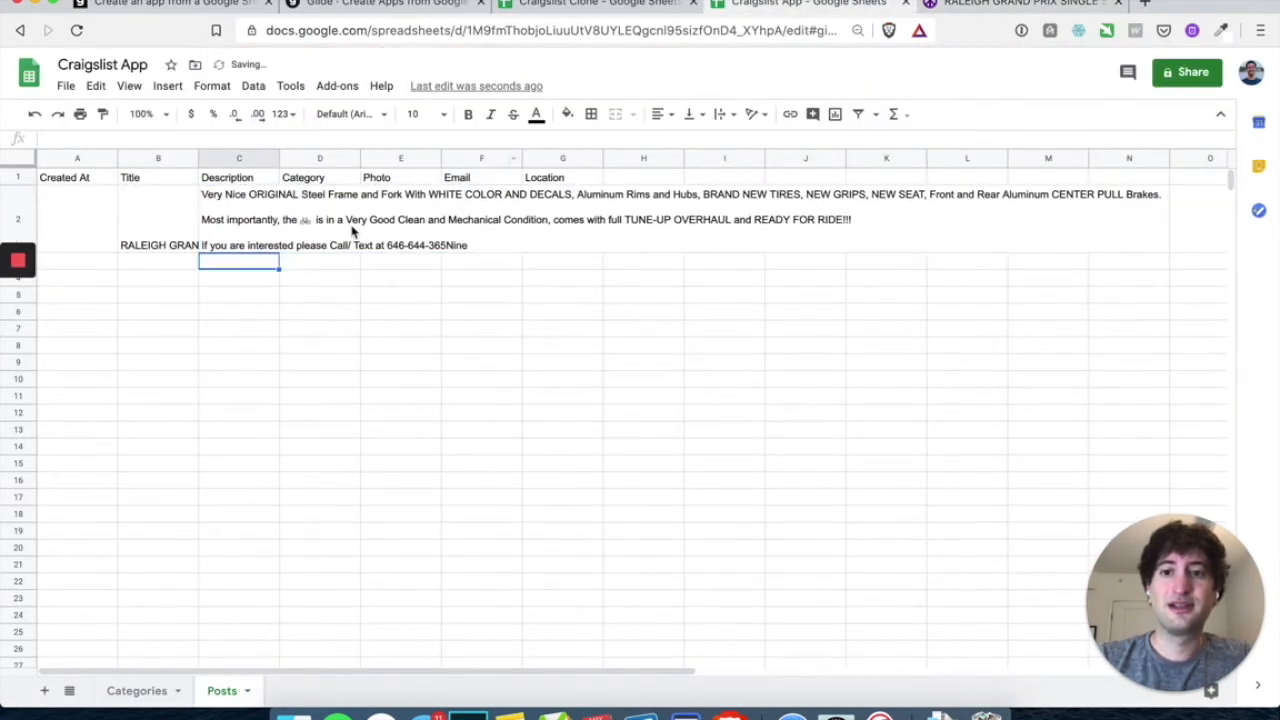
type("For Sale")
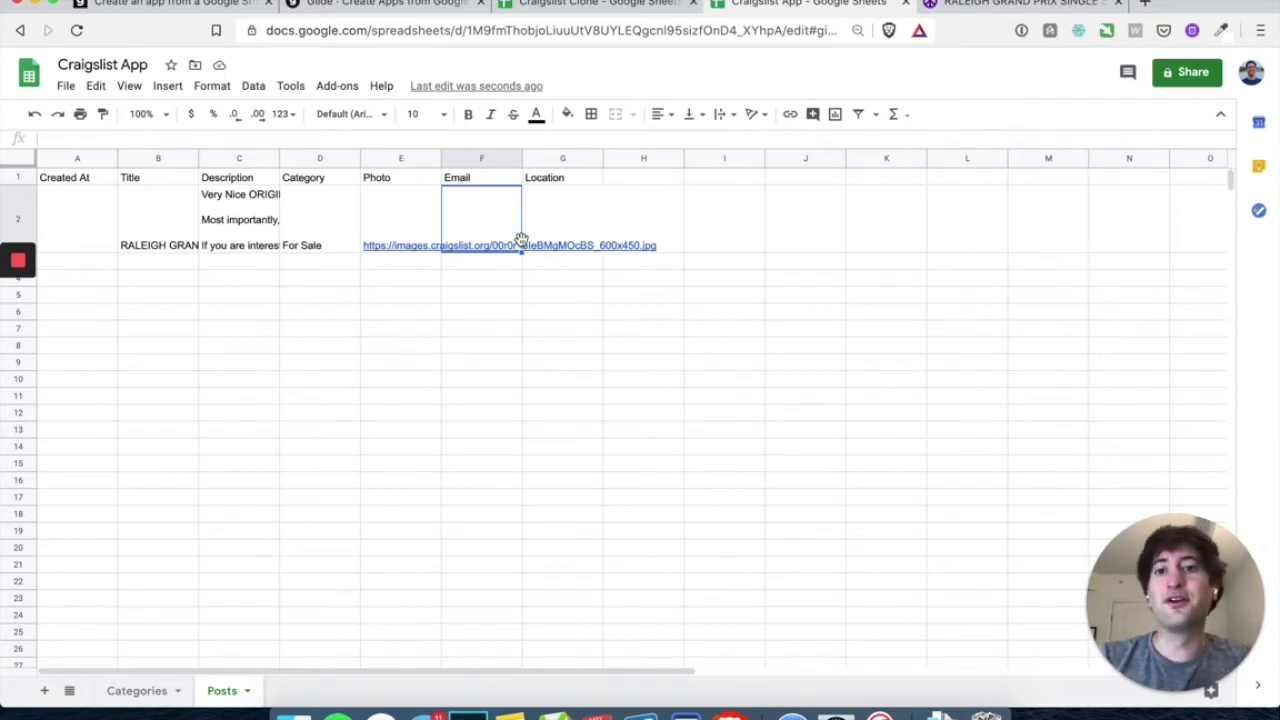
type("1")
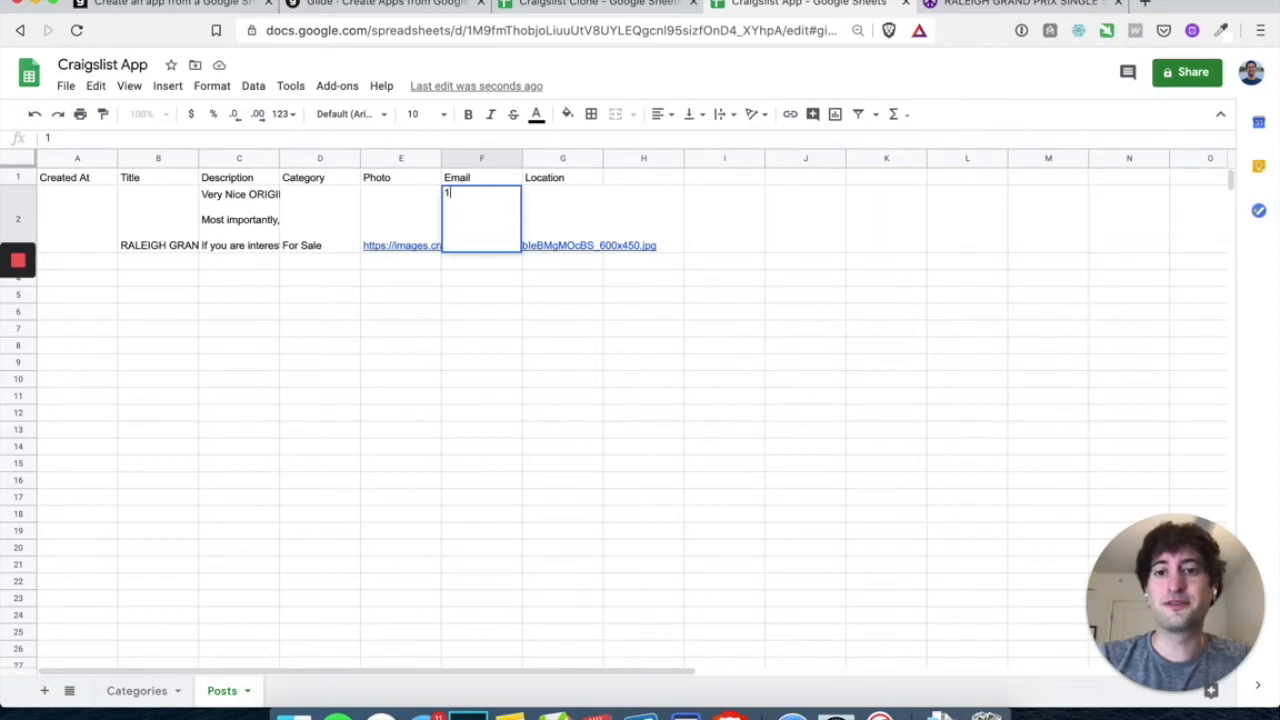
type("@email.com")
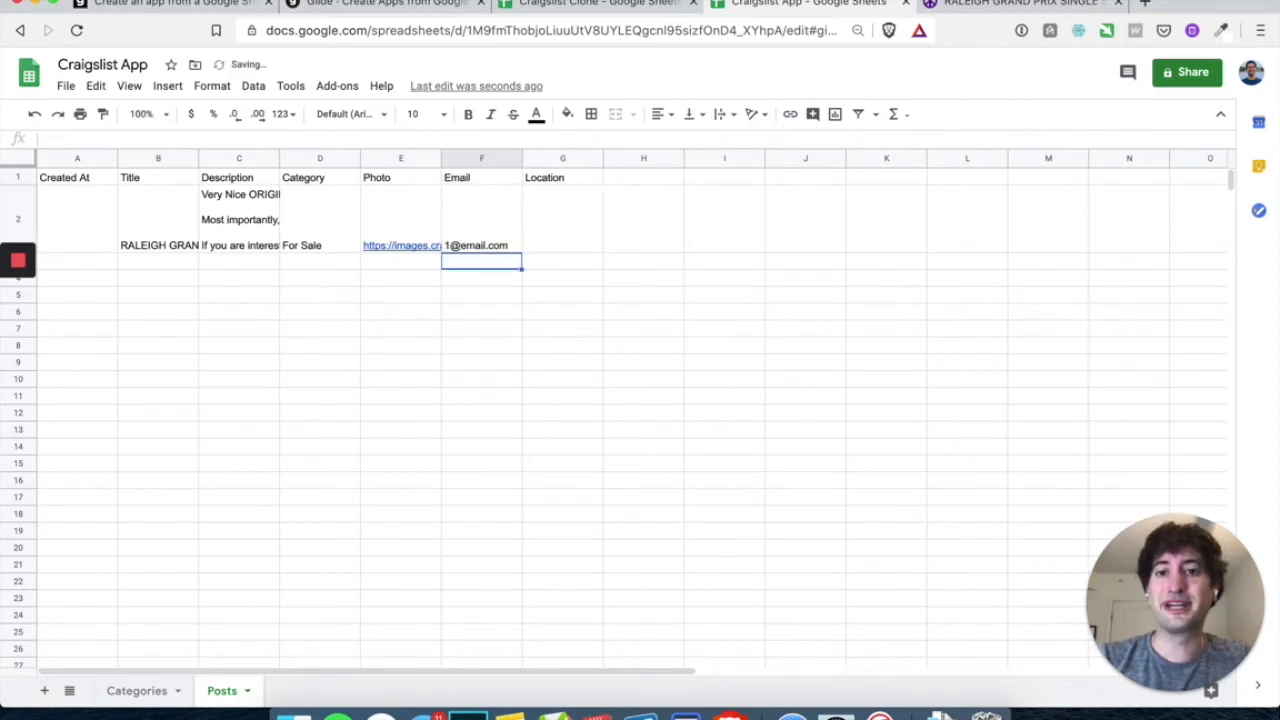
type("NYC")
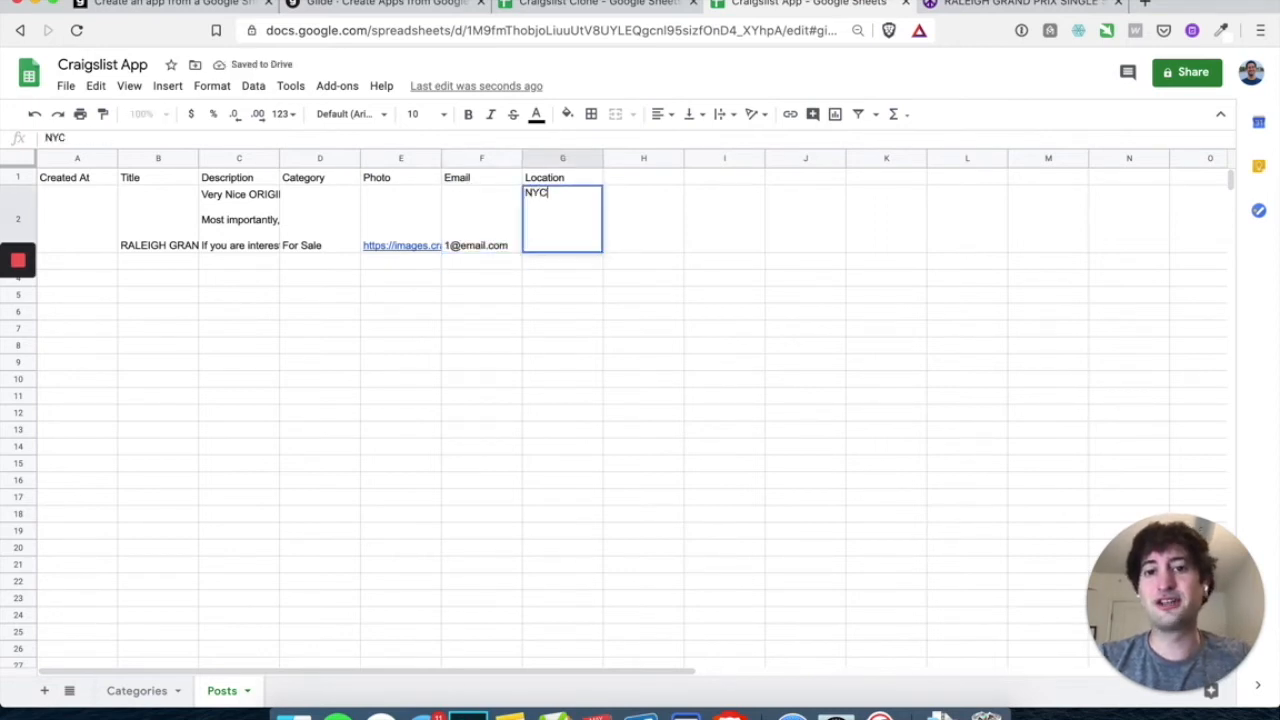
type("New York")
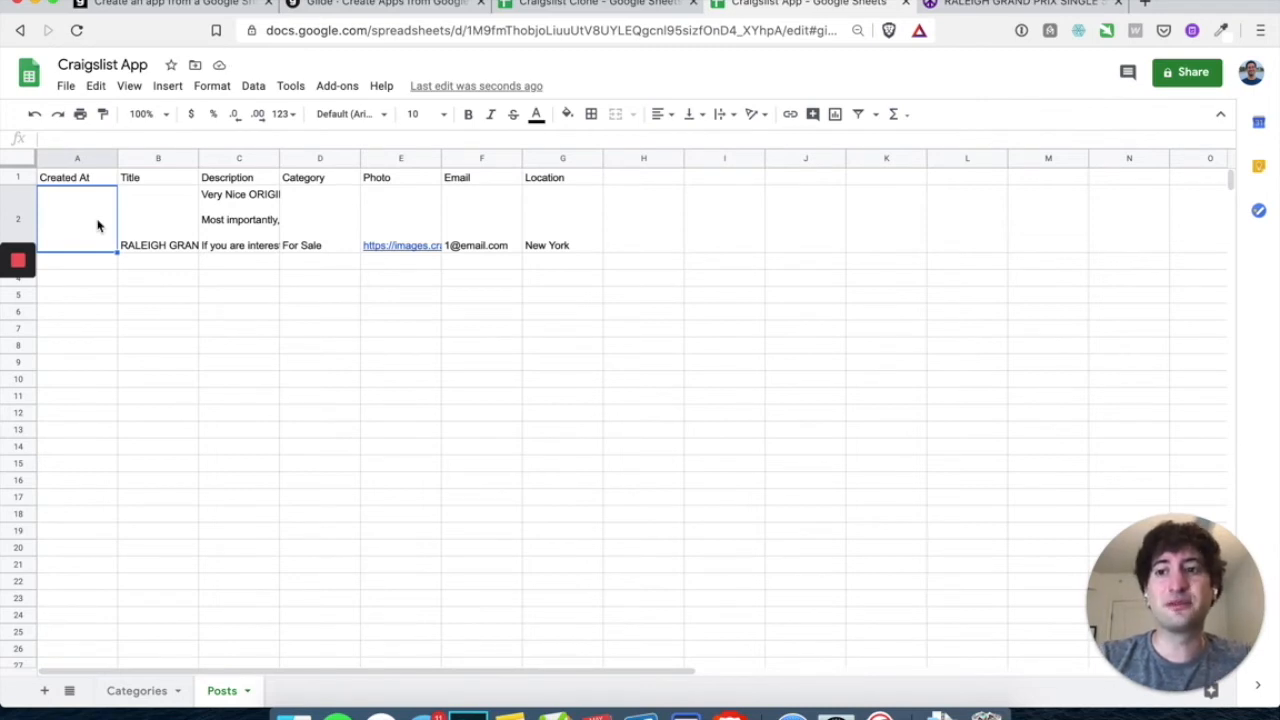
type("5/10/2020")
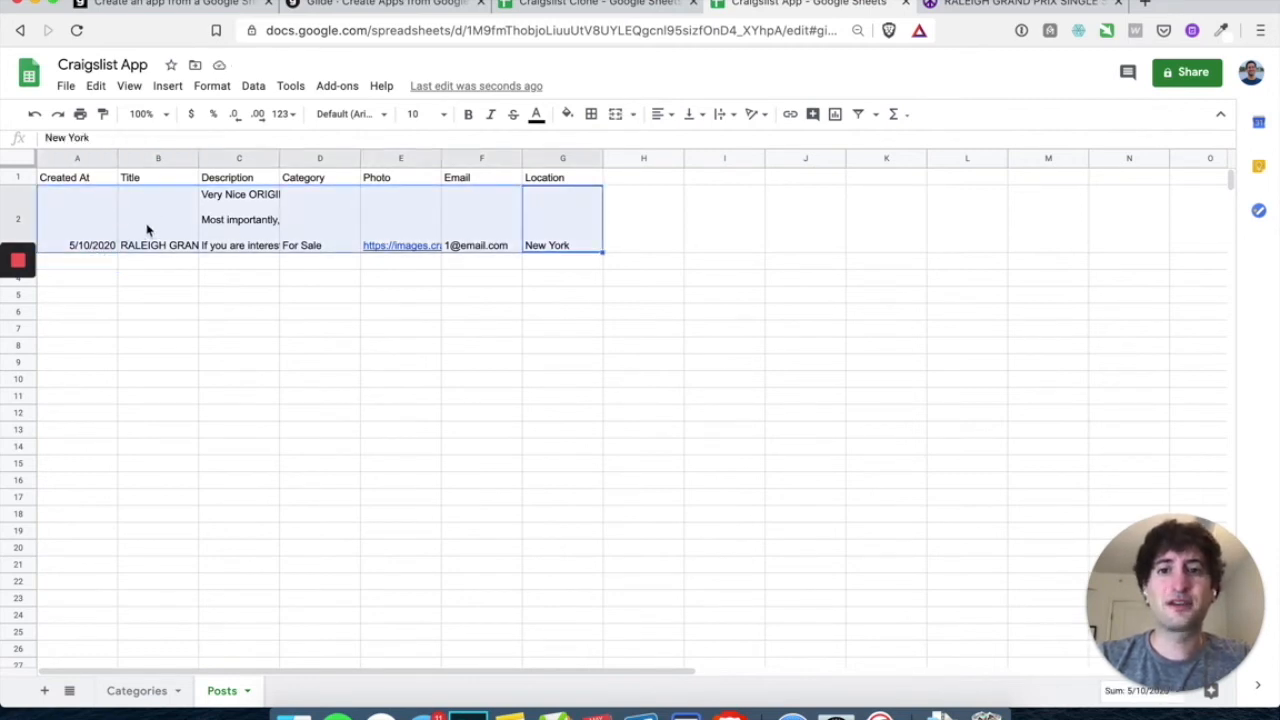
left_click(76, 260)
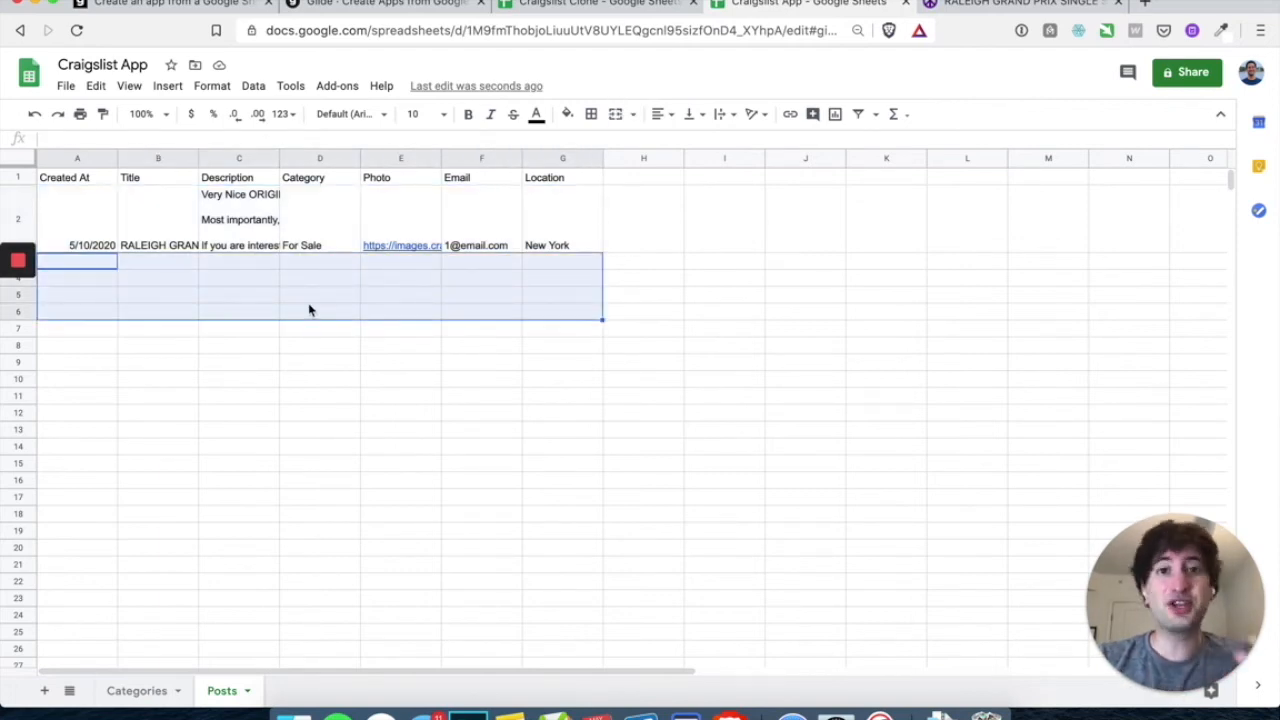
Step: Check the Housing category name, add the Housing and Jobs rows on Posts, and return to Categories
left_click(136, 690)
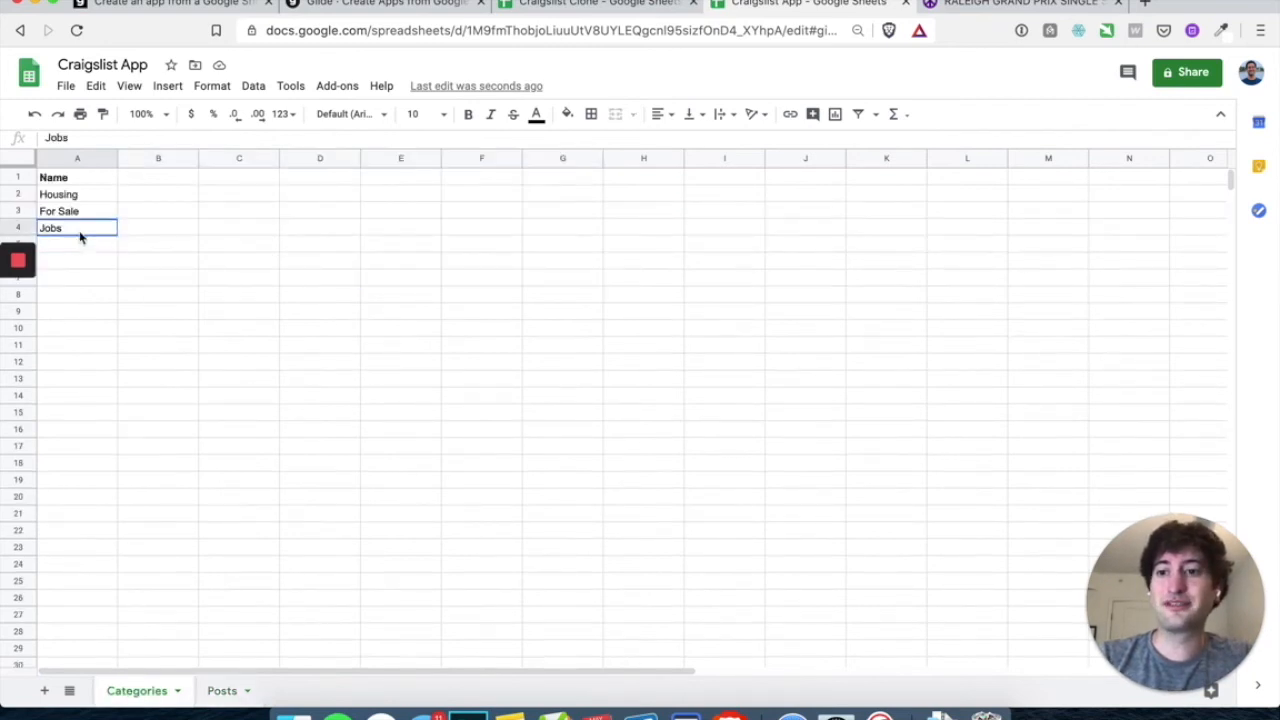
left_click(76, 194)
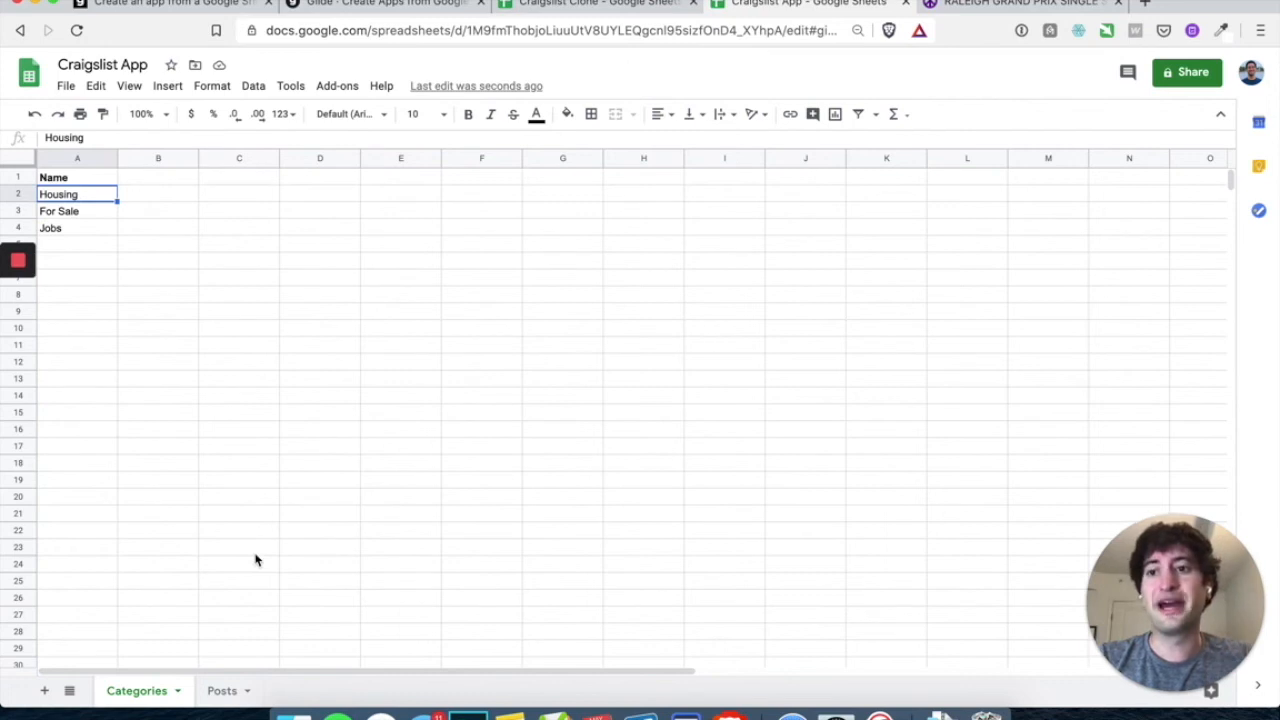
left_click(222, 690)
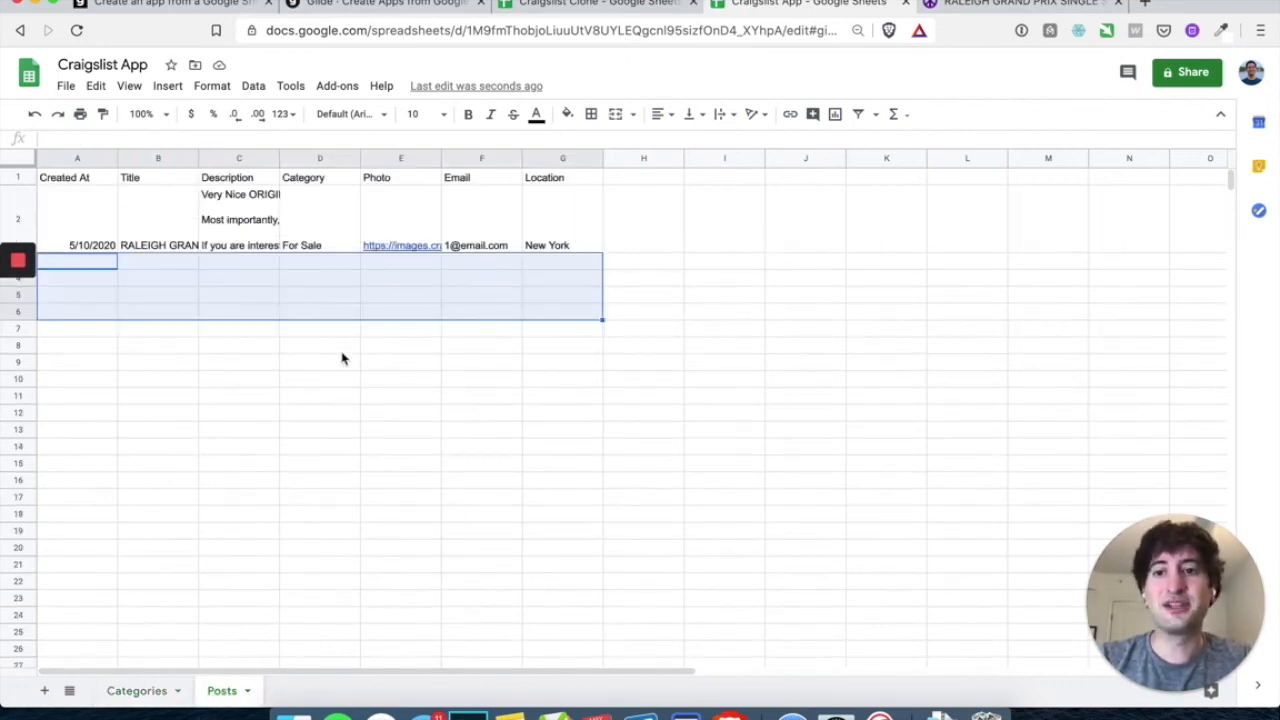
mouse_move(162, 322)
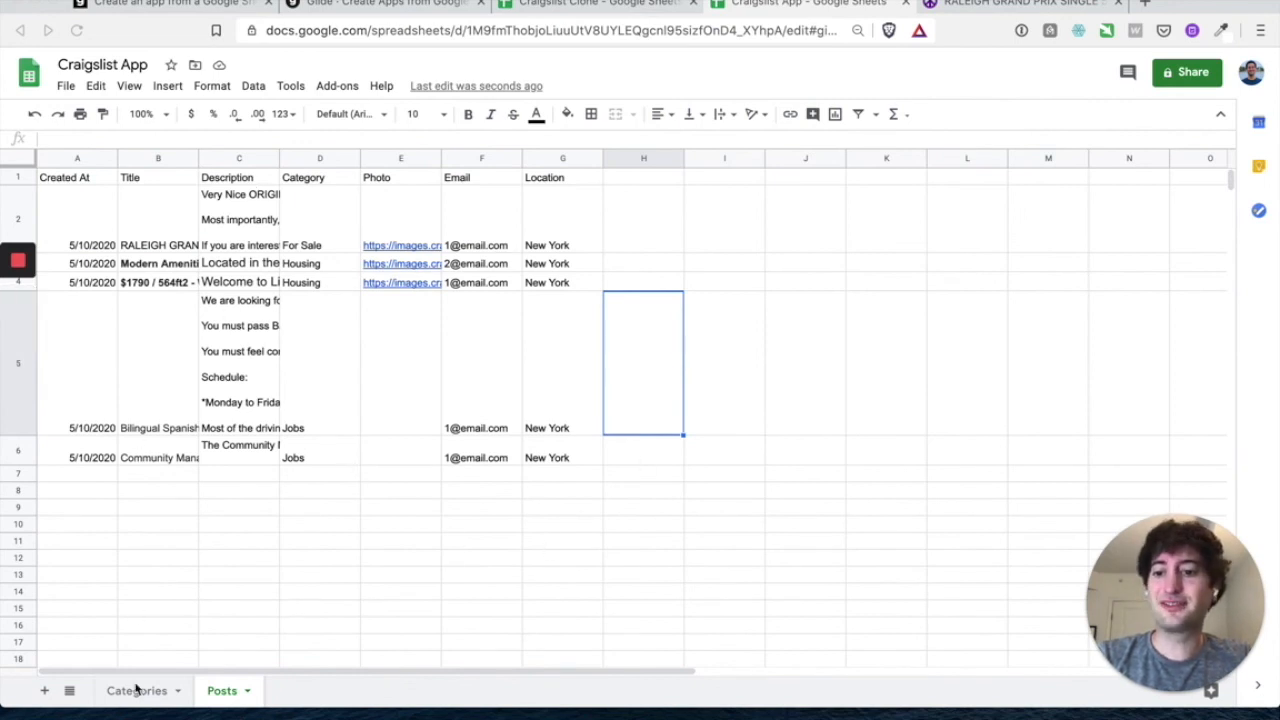
left_click(136, 690)
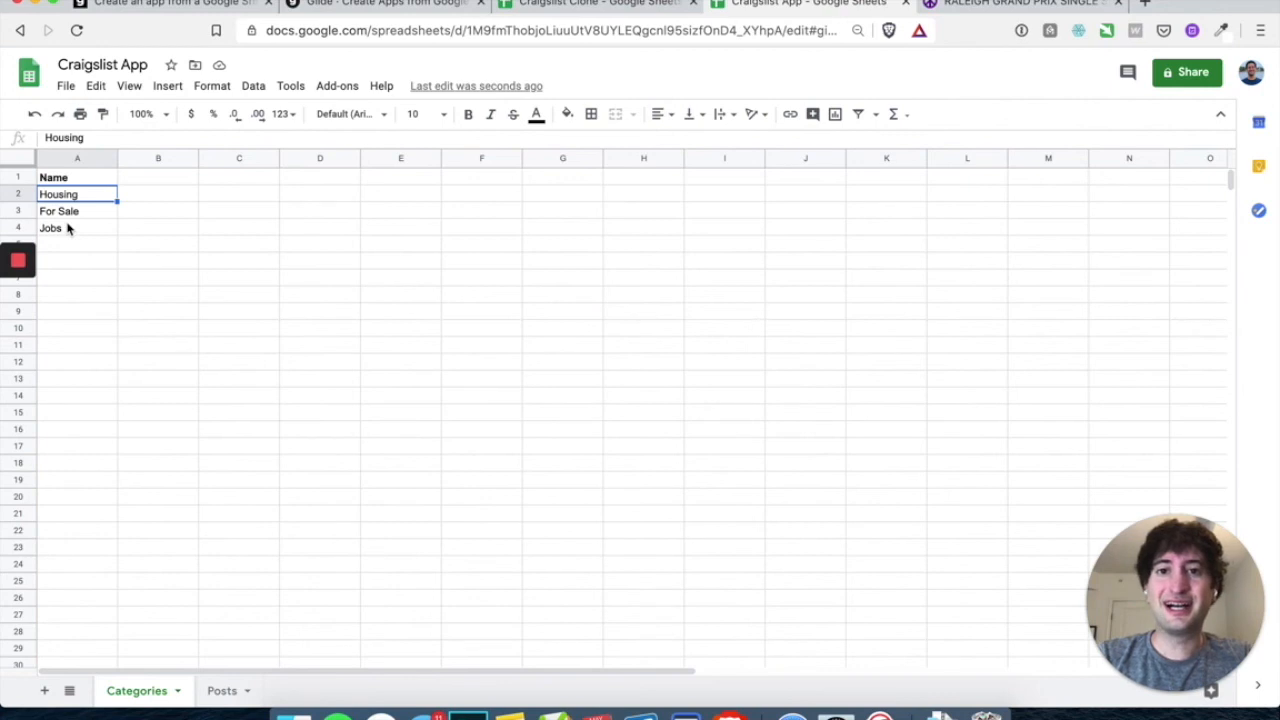
Step: In Glide, create an app from a Google Sheet and pick the Craigslist App spreadsheet
left_click(384, 4)
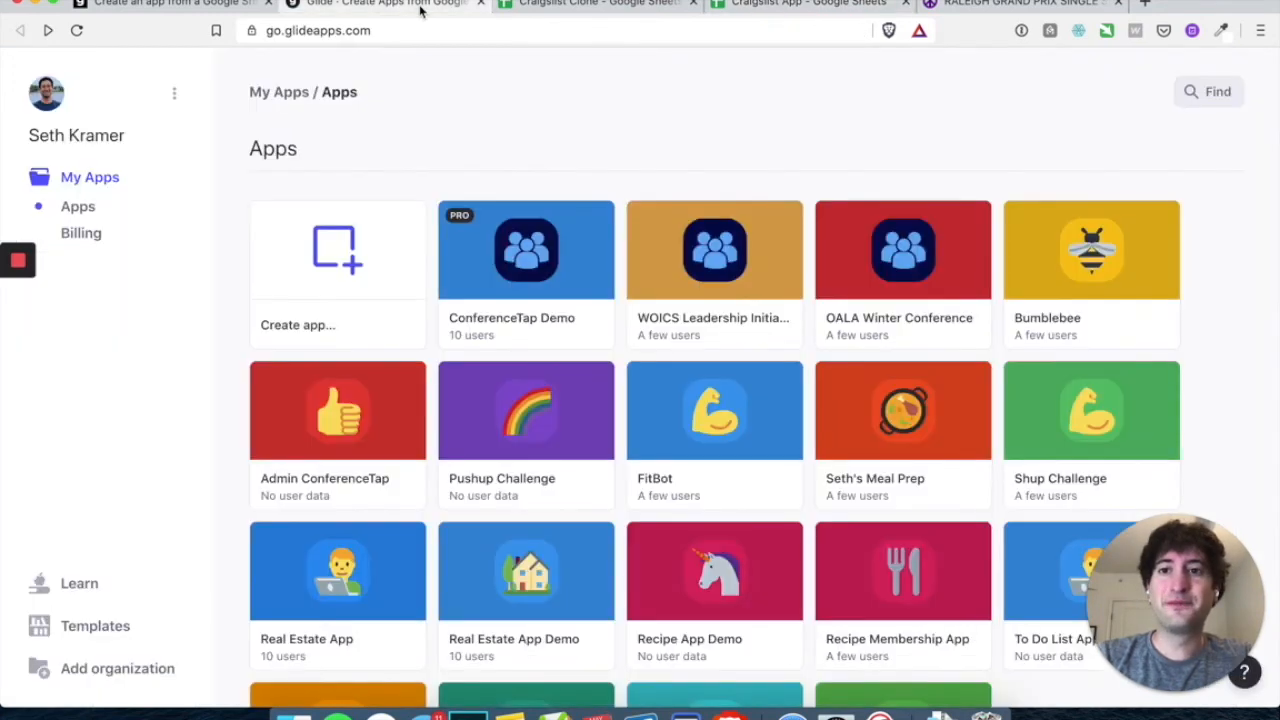
left_click(336, 250)
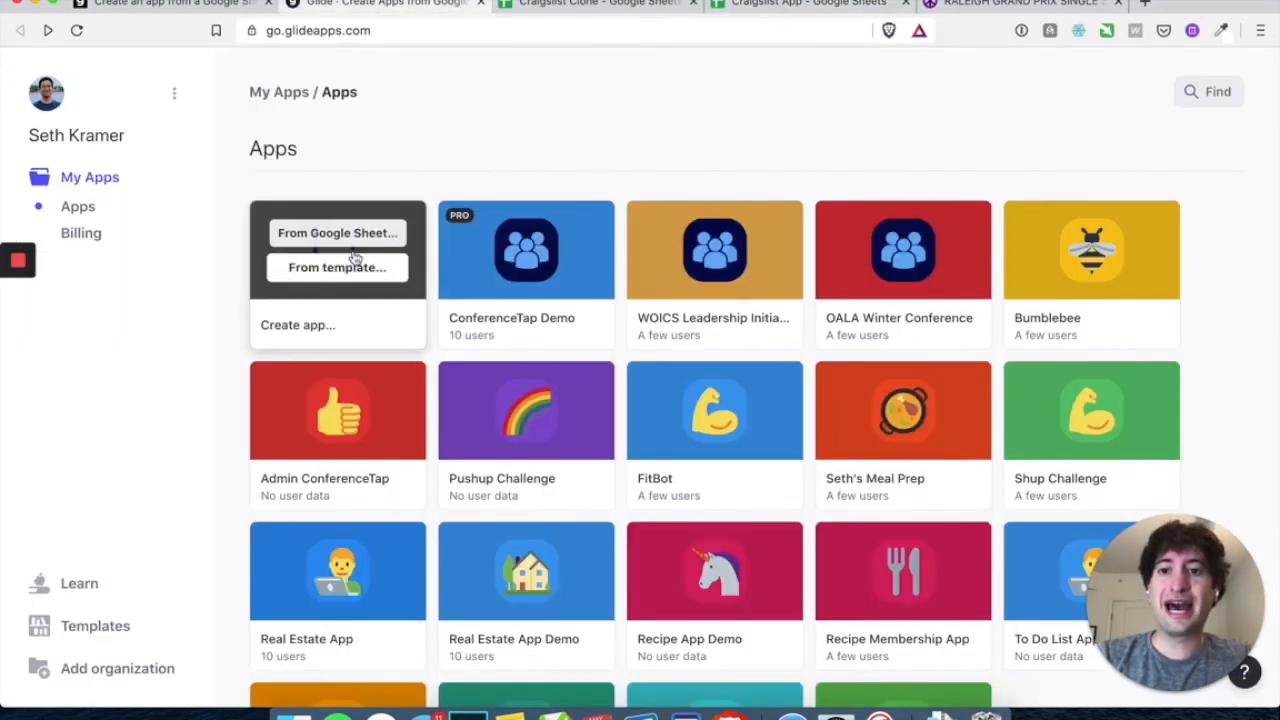
left_click(336, 232)
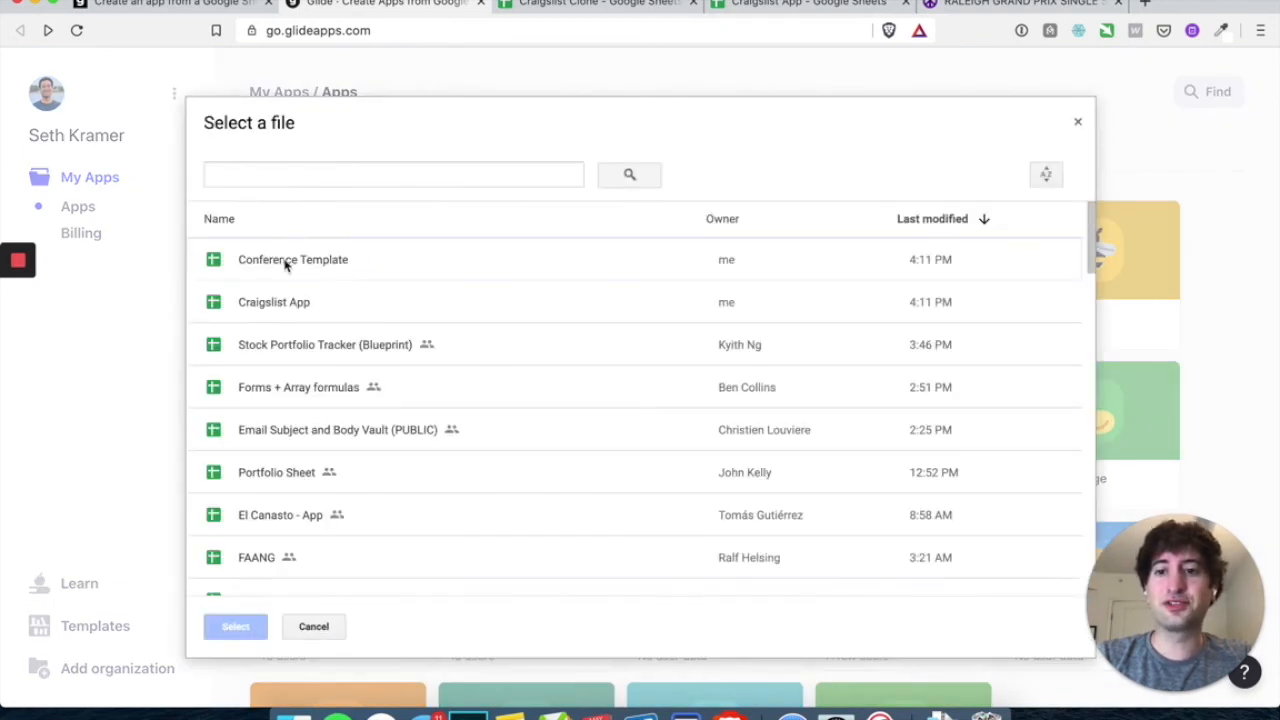
left_click(274, 300)
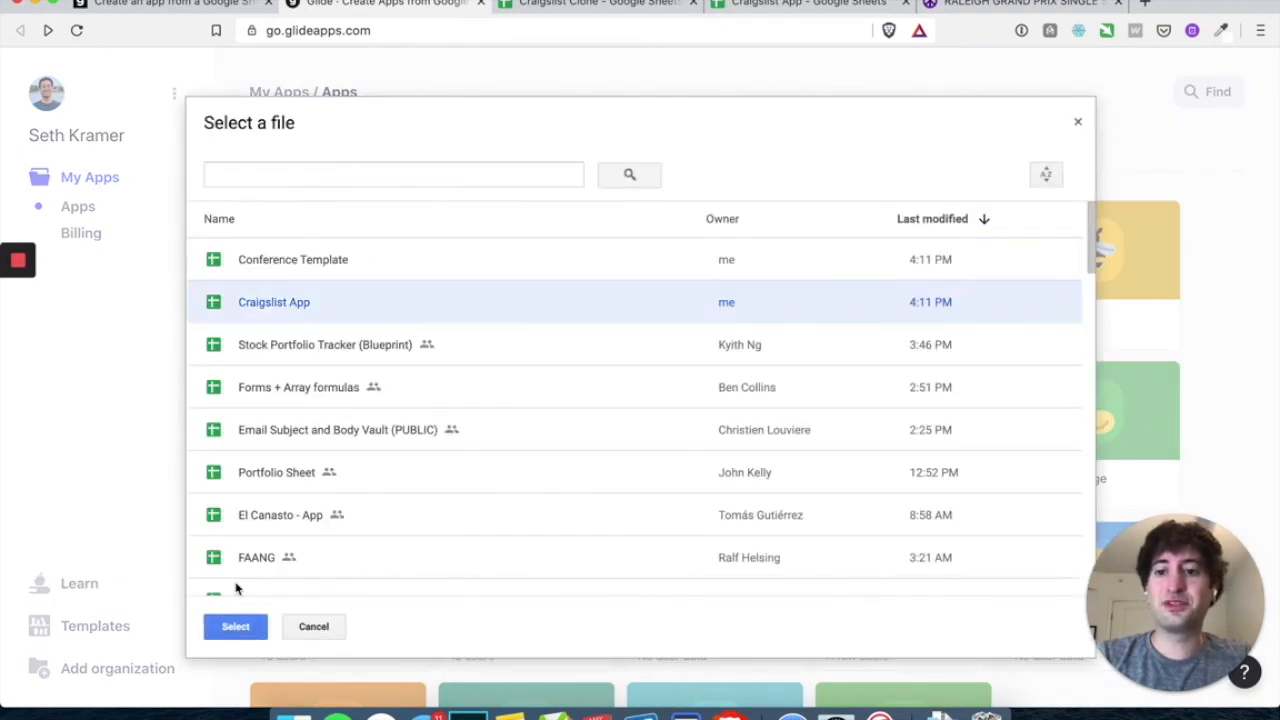
mouse_move(236, 626)
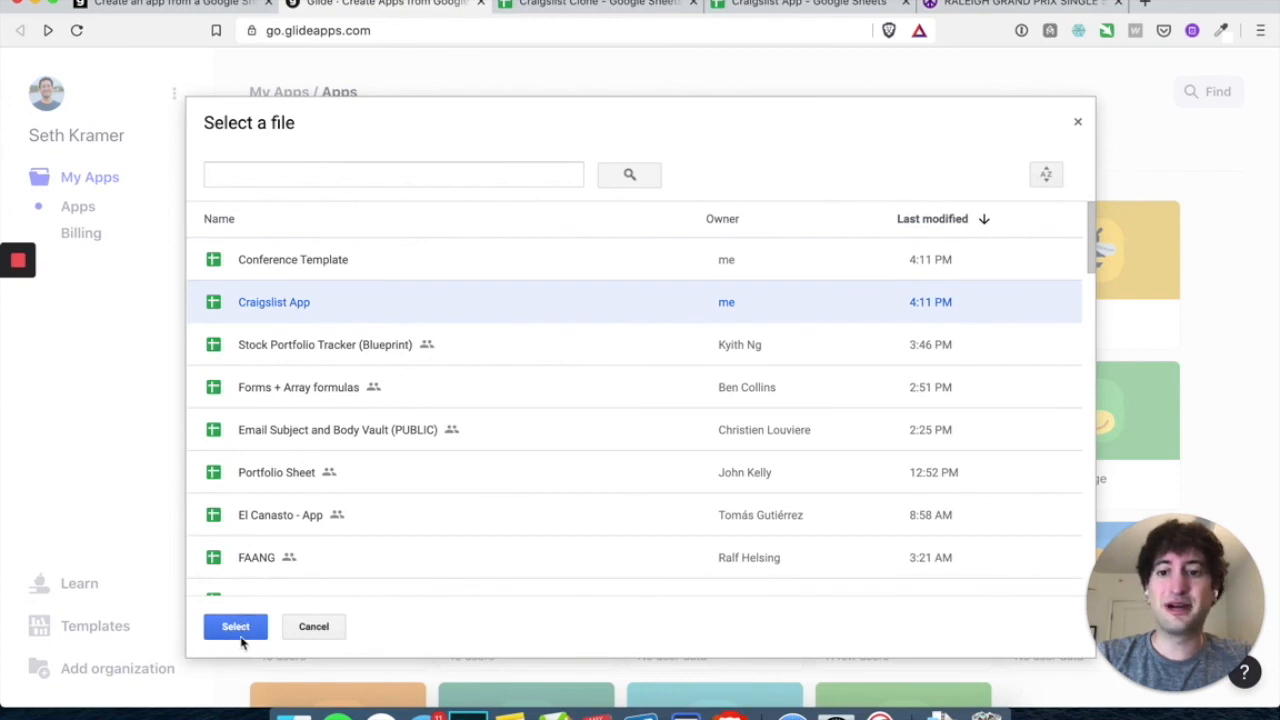